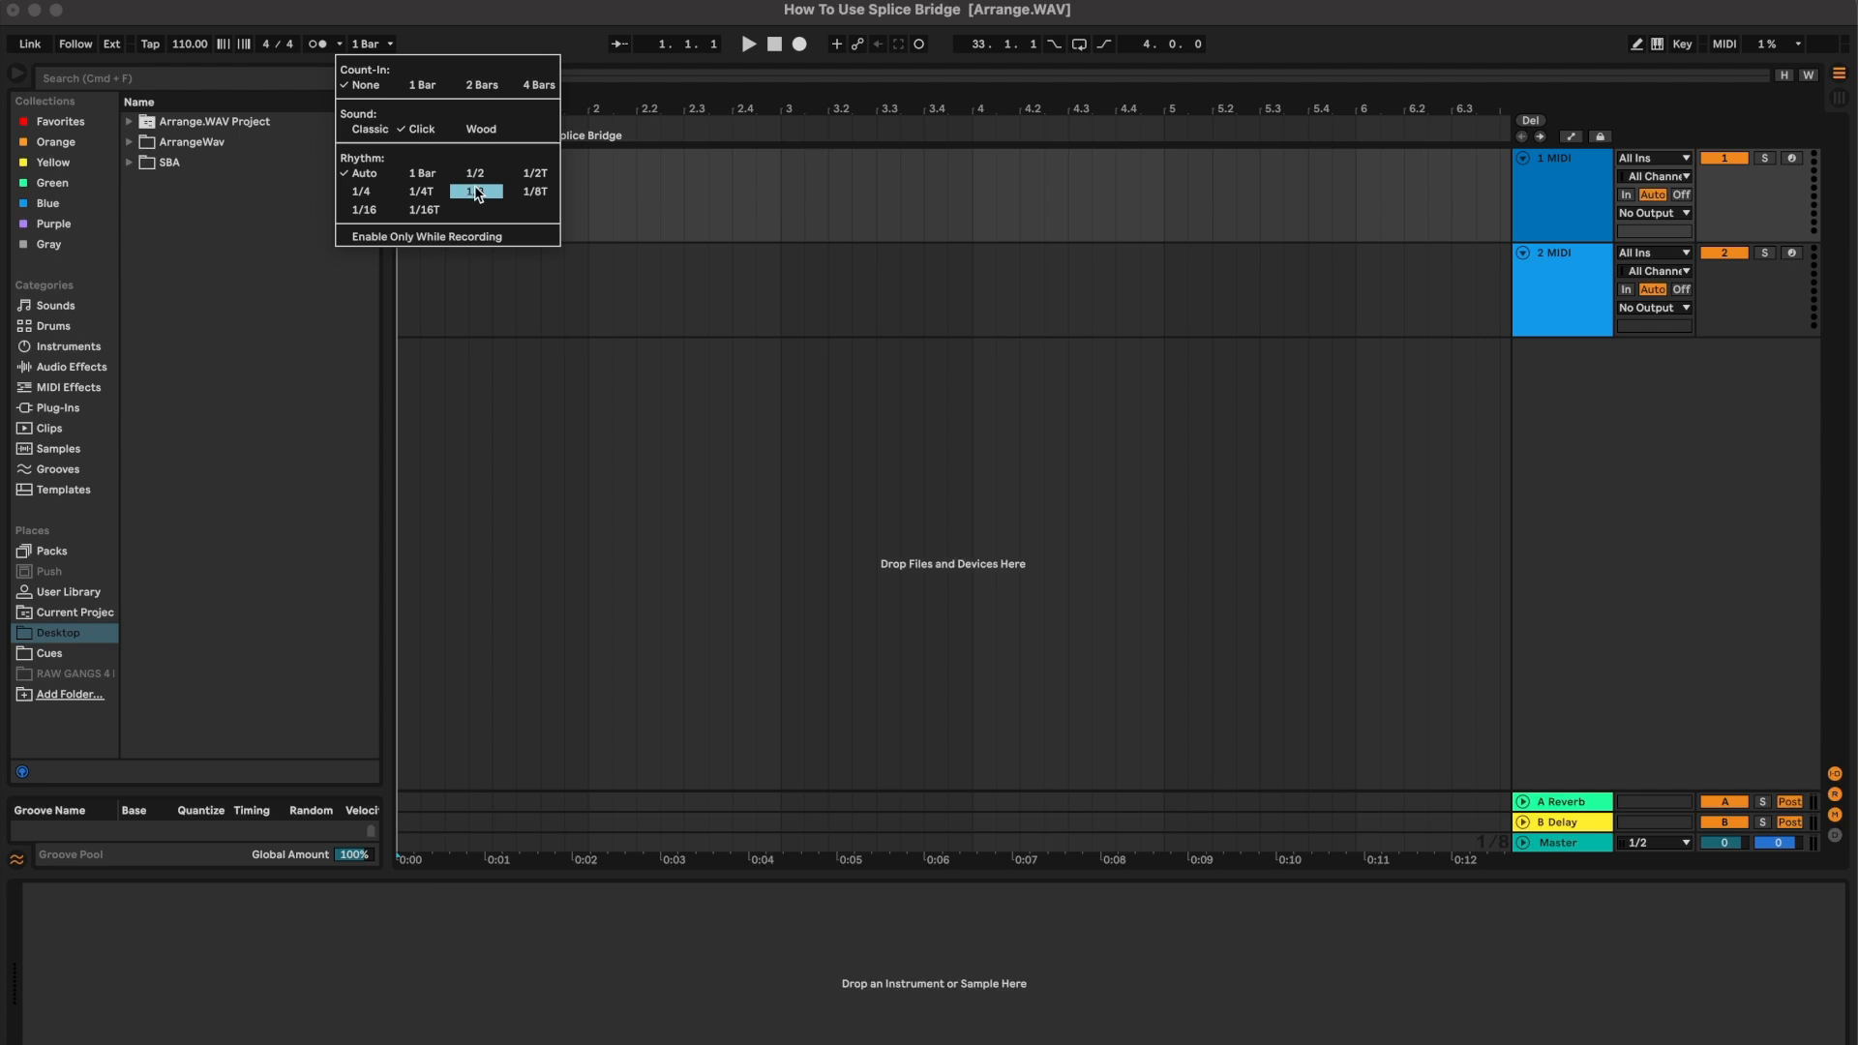
Choose a 1/2-note metronome rhythm and enable the metronome.
{"action": "left_click", "coordinate": [312, 44]}
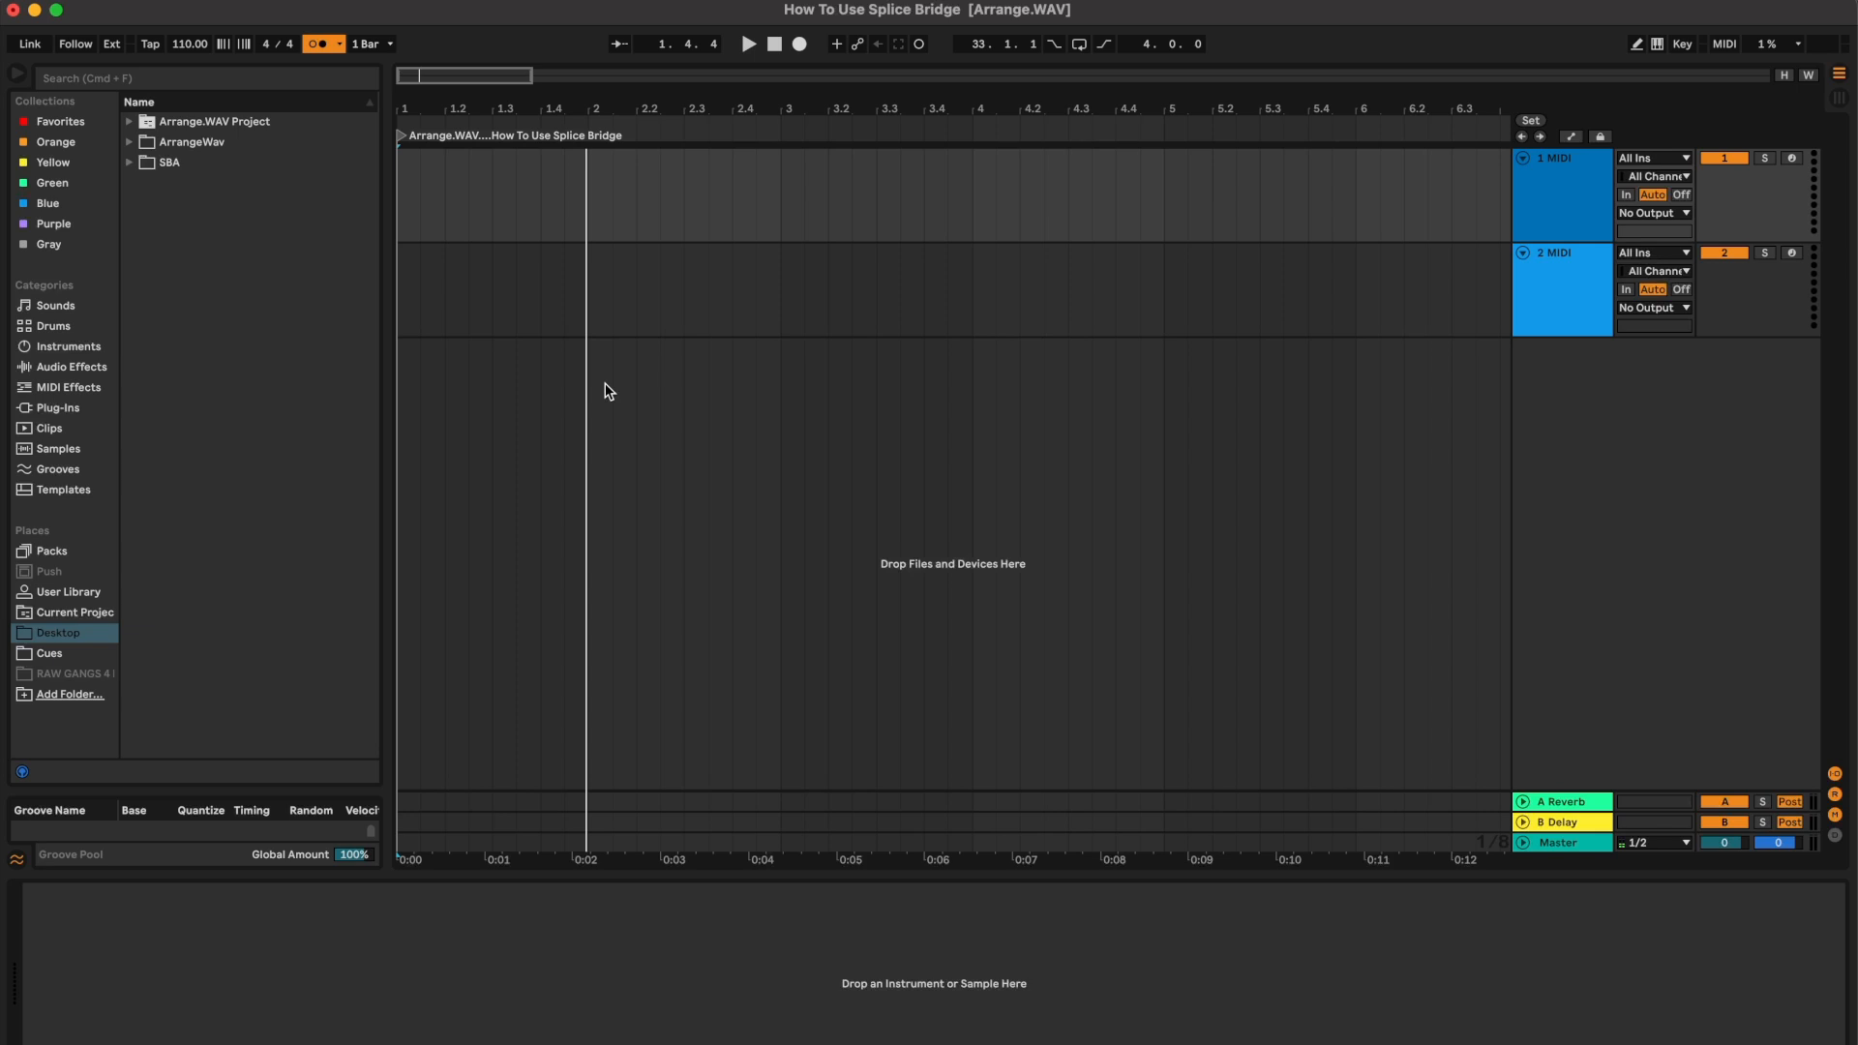
{"action": "mouse_move", "coordinate": [1576, 213]}
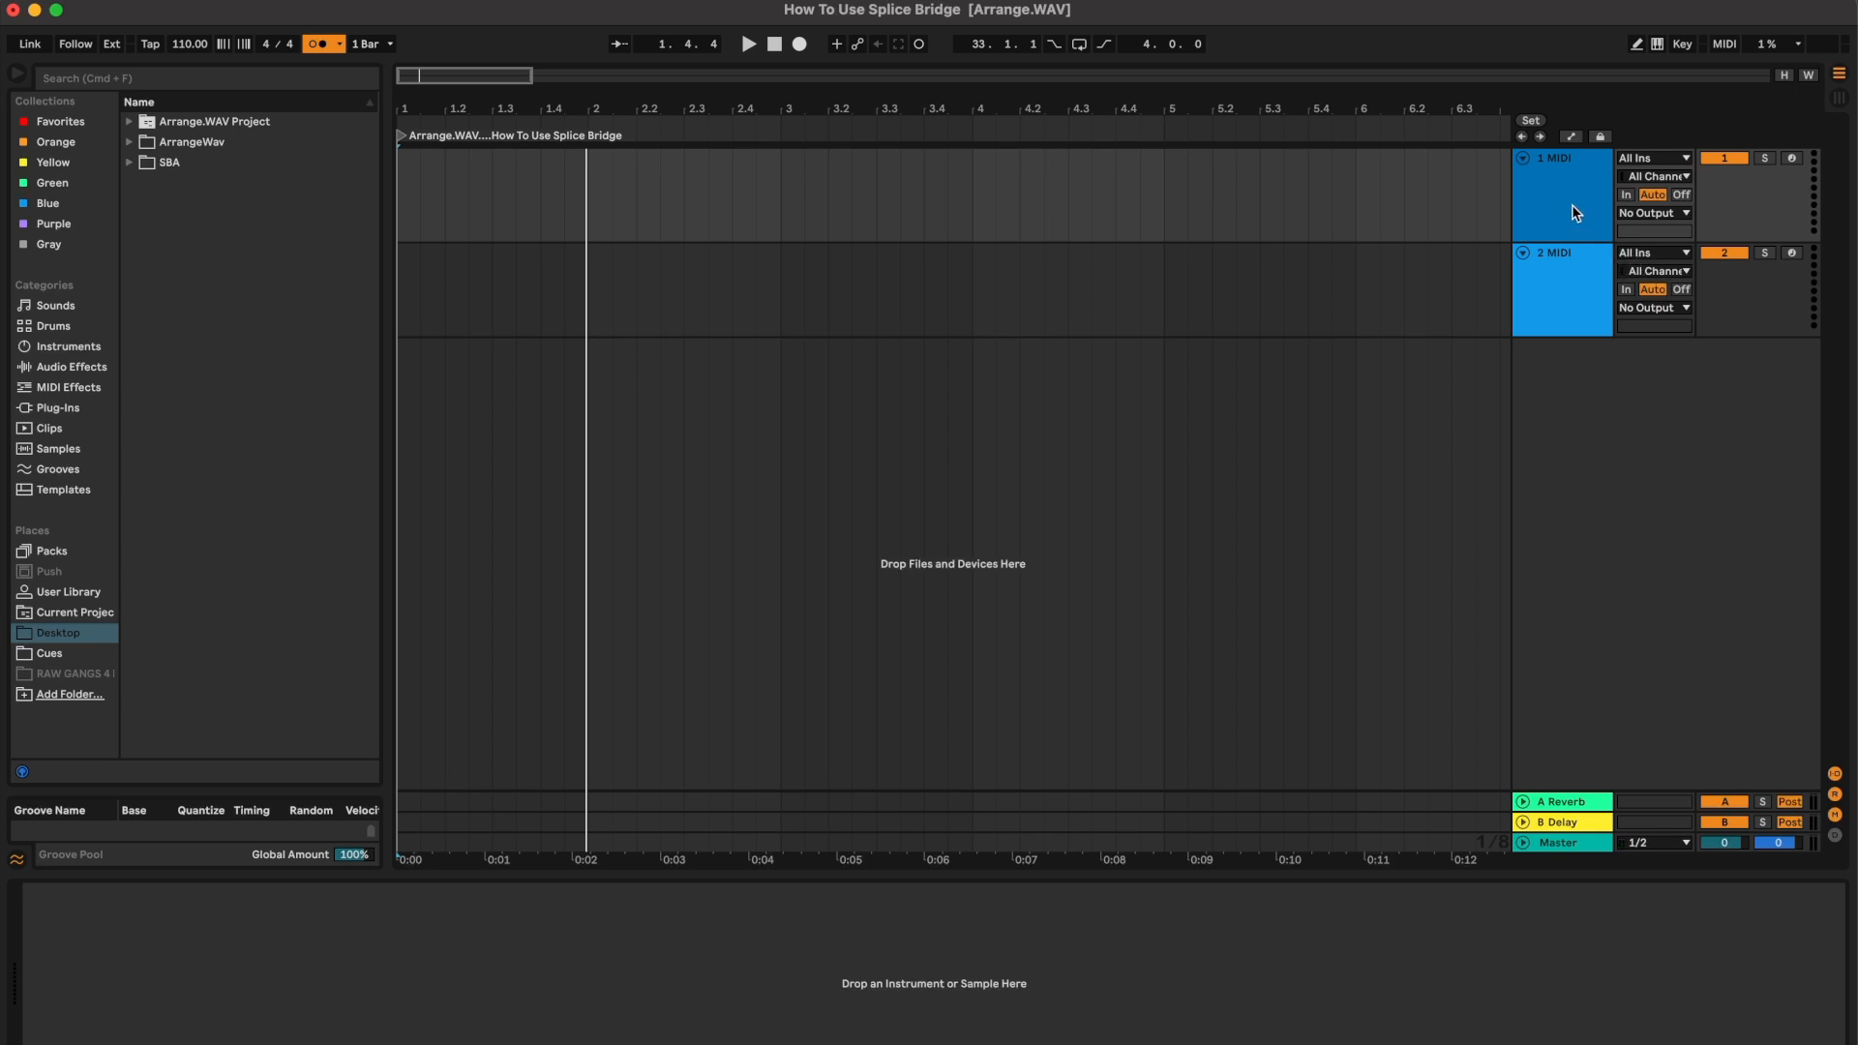
{"action": "left_click", "coordinate": [1390, 912]}
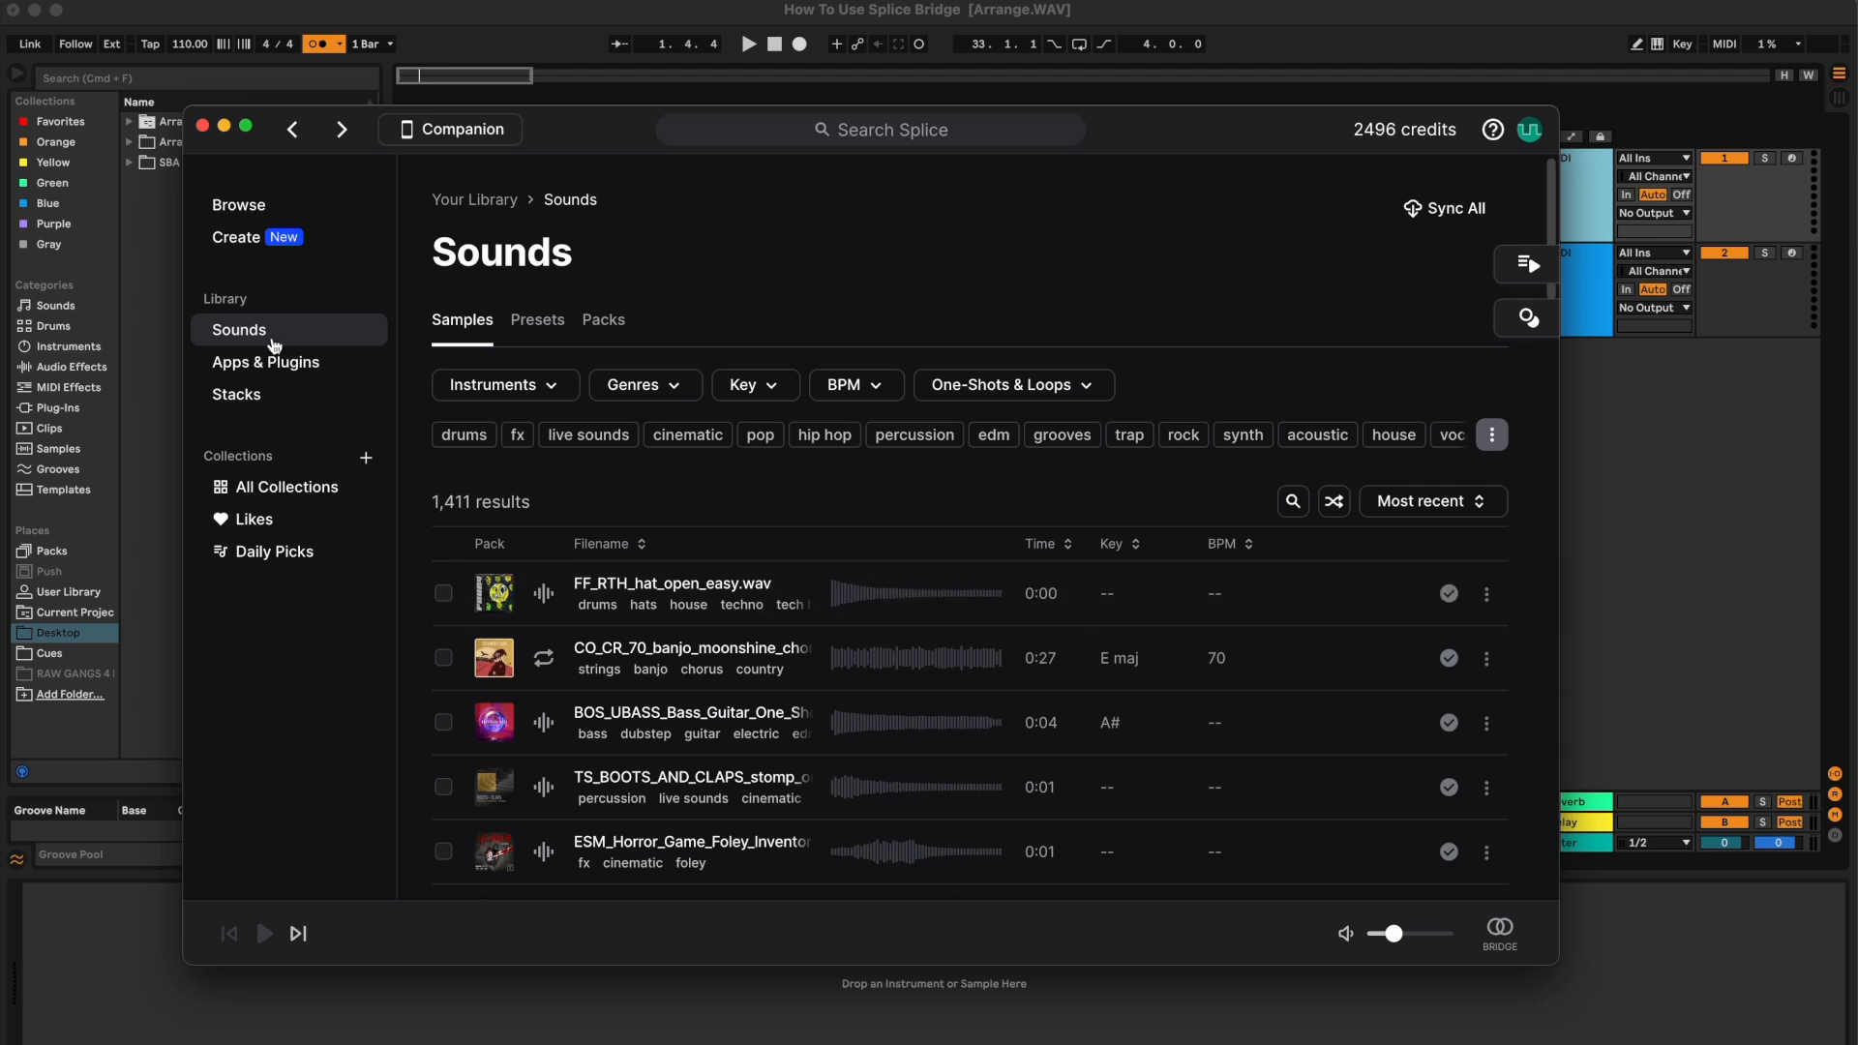
{"action": "left_click", "coordinate": [266, 362]}
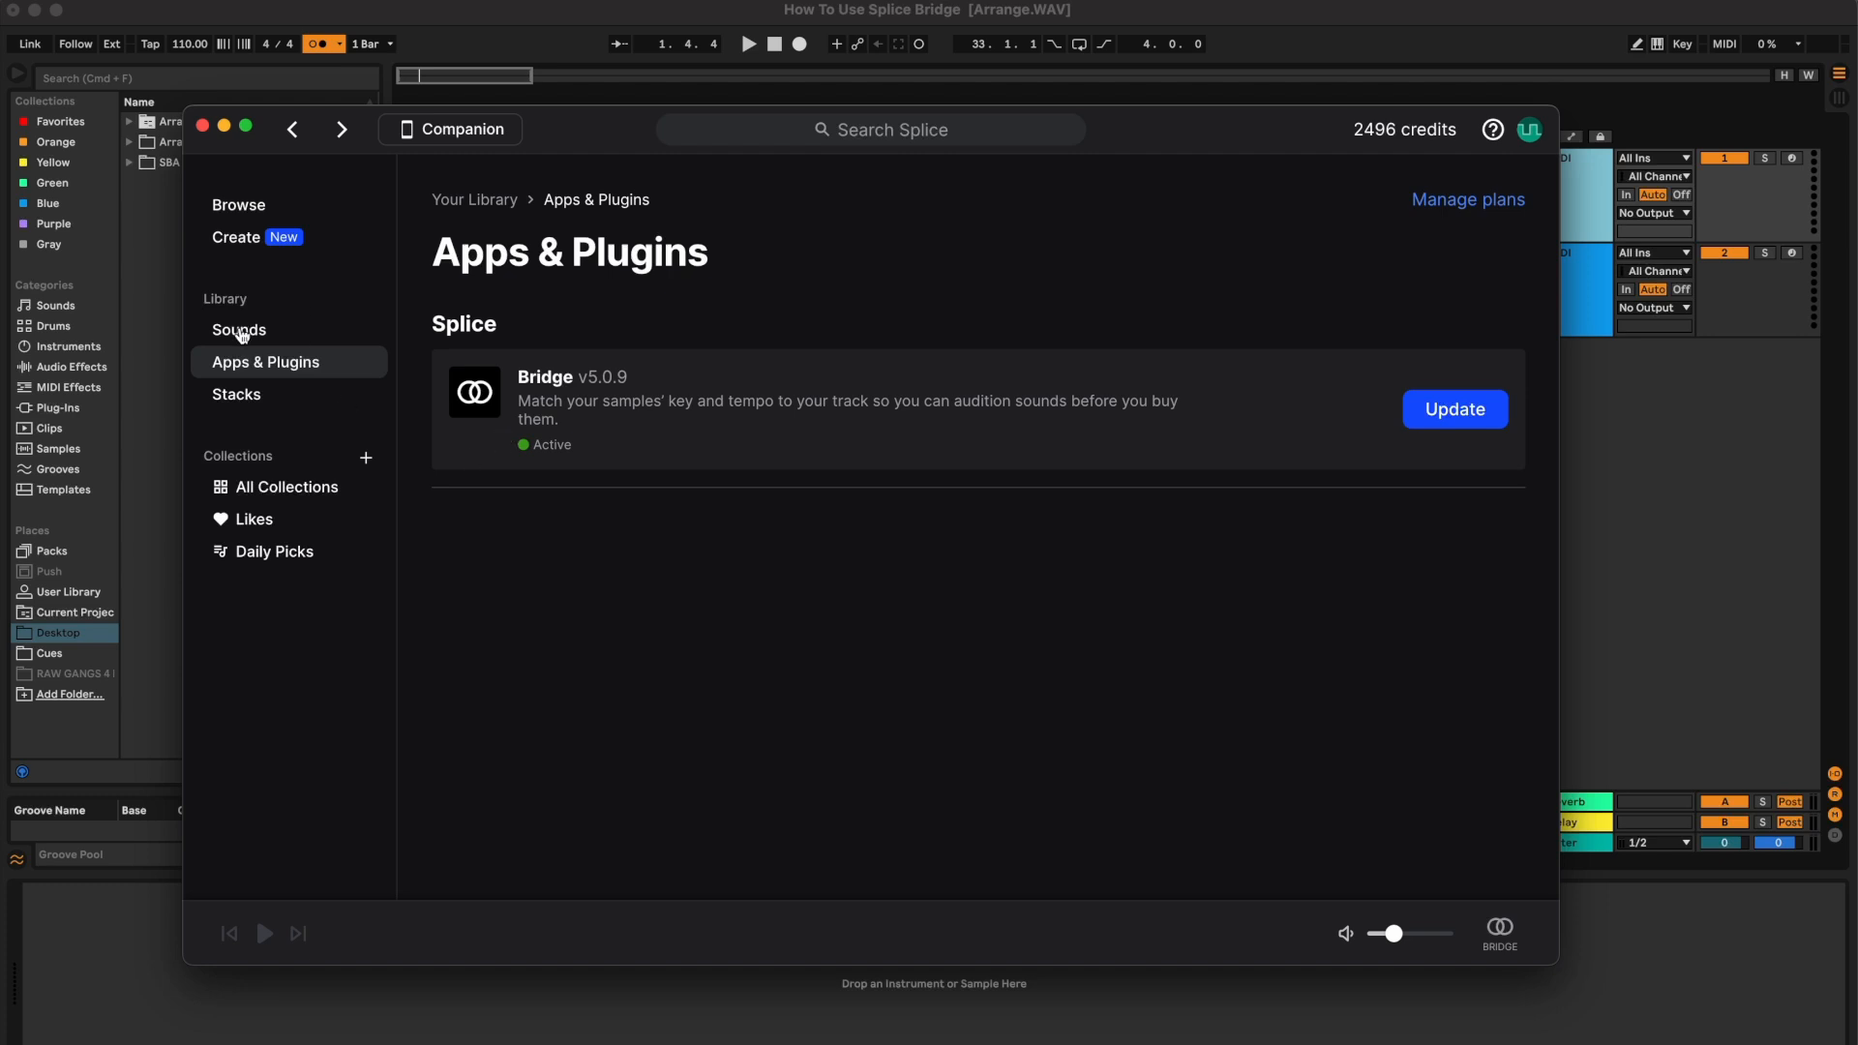
{"action": "left_click", "coordinate": [240, 329]}
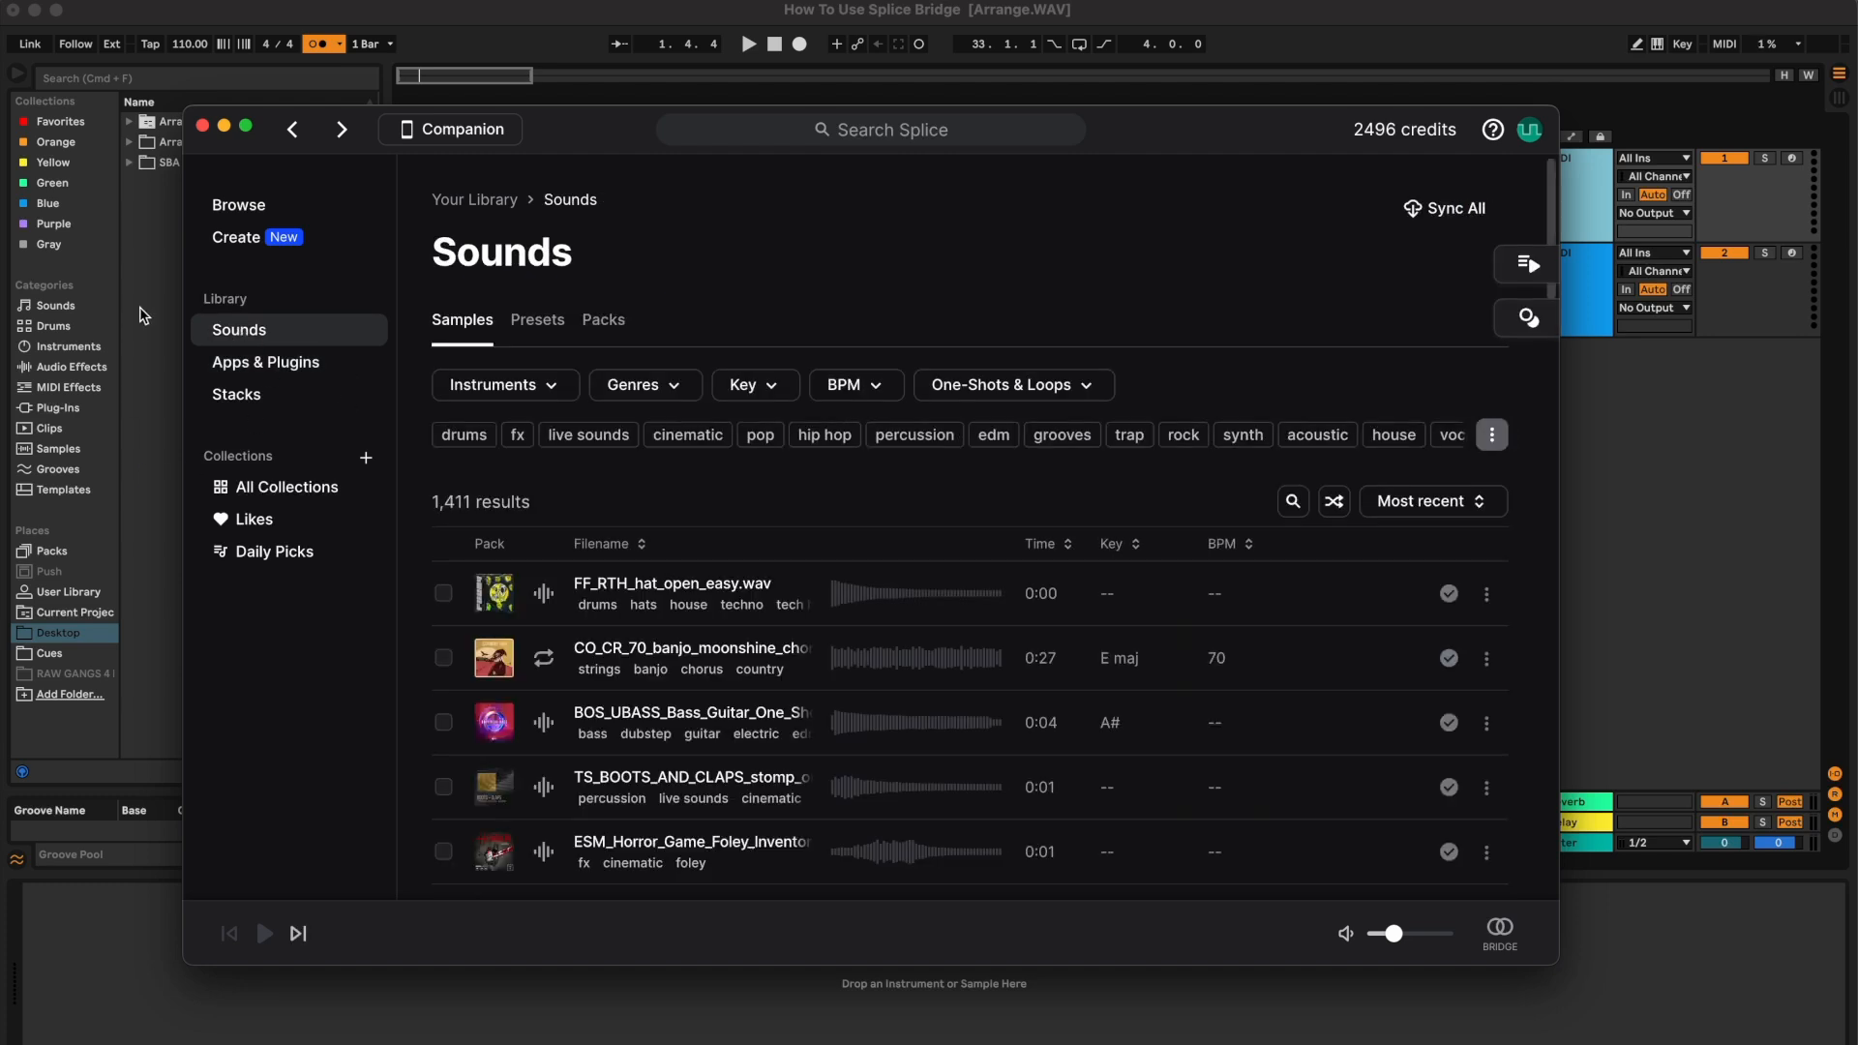
{"action": "left_click", "coordinate": [201, 128]}
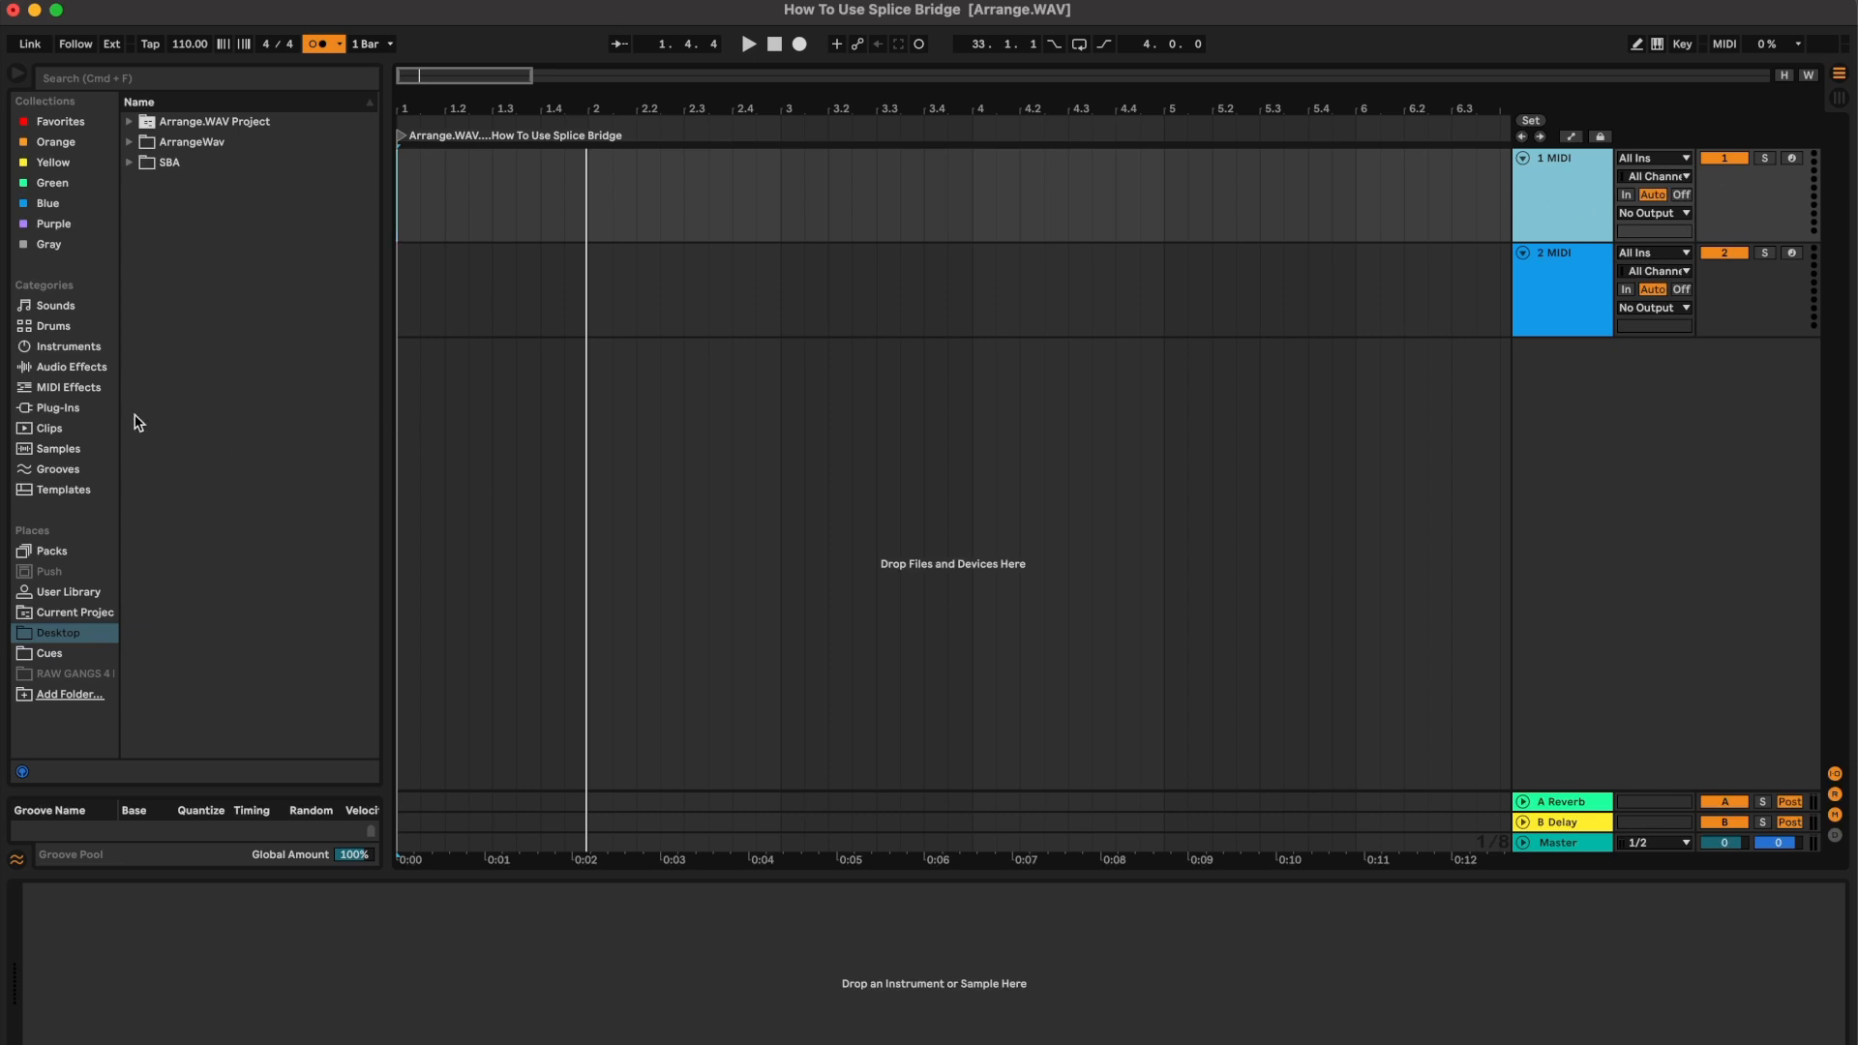
Load the Splice Bridge plug-in from the AUv2 Splice folder onto track 1.
{"action": "left_click", "coordinate": [58, 406]}
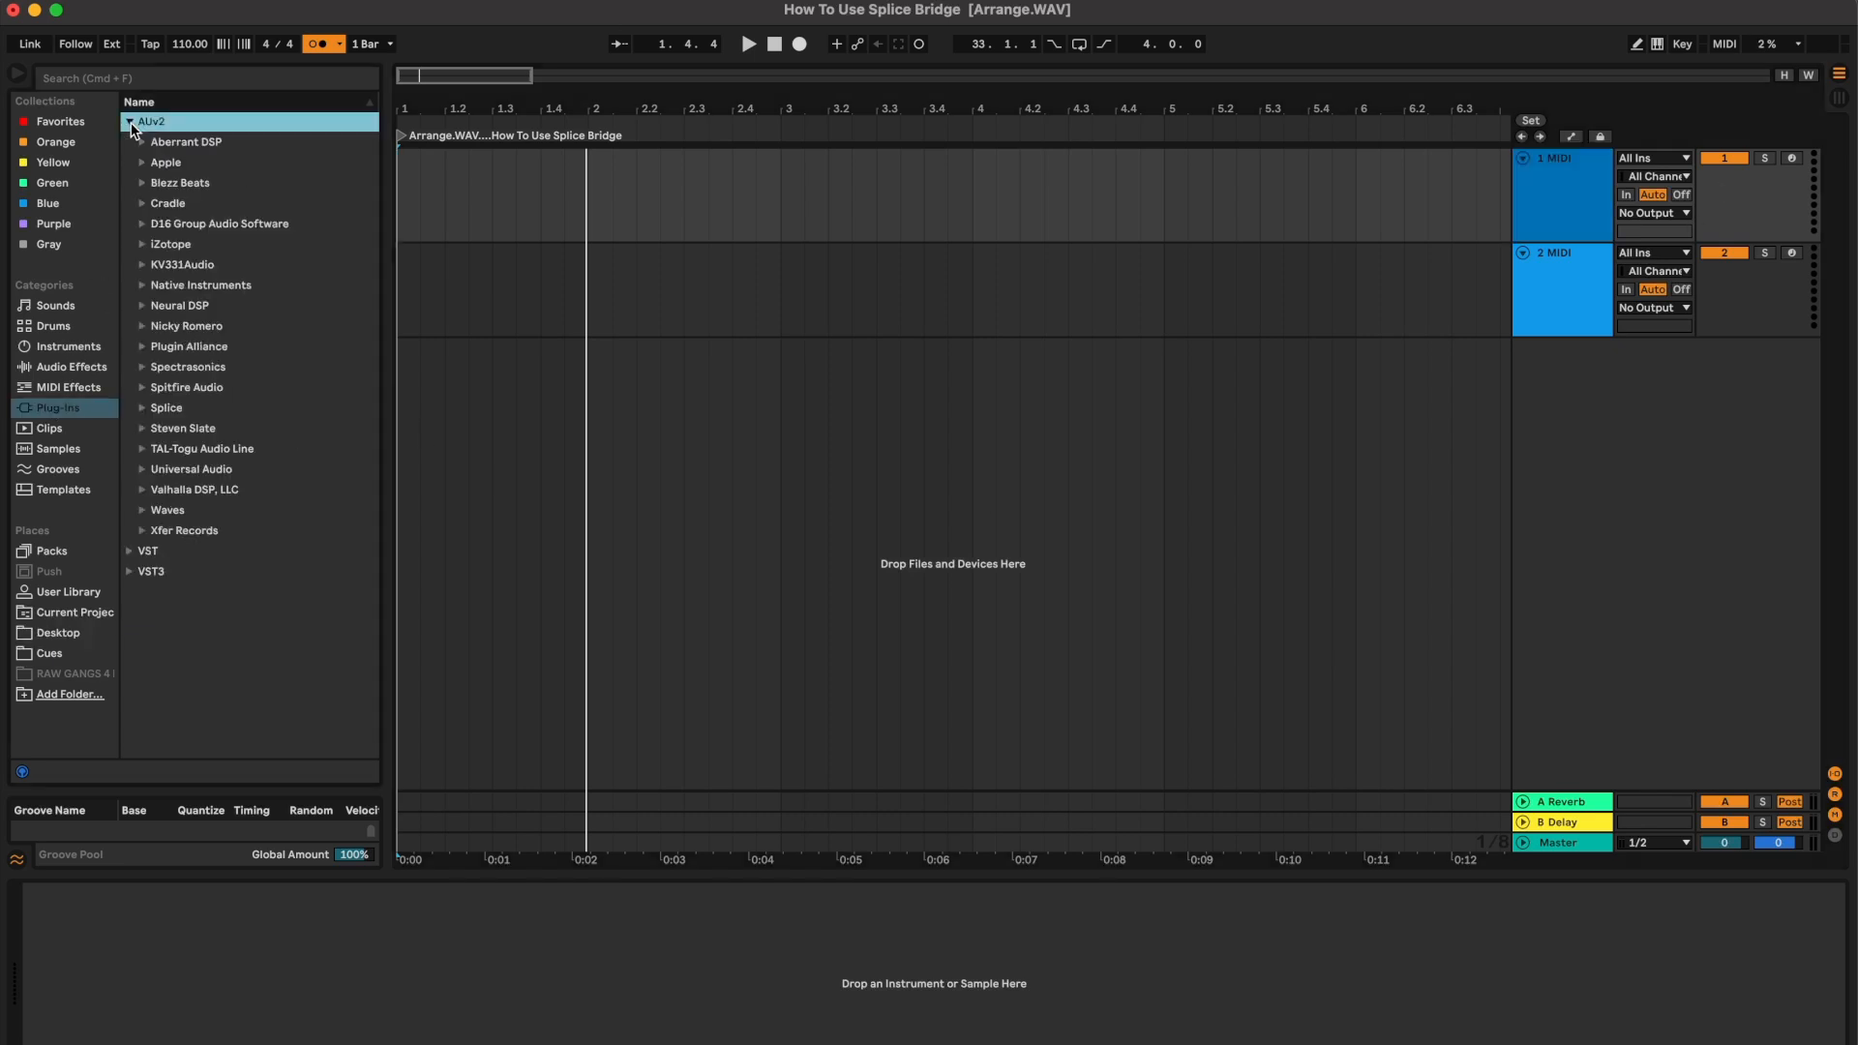
{"action": "left_click", "coordinate": [141, 408]}
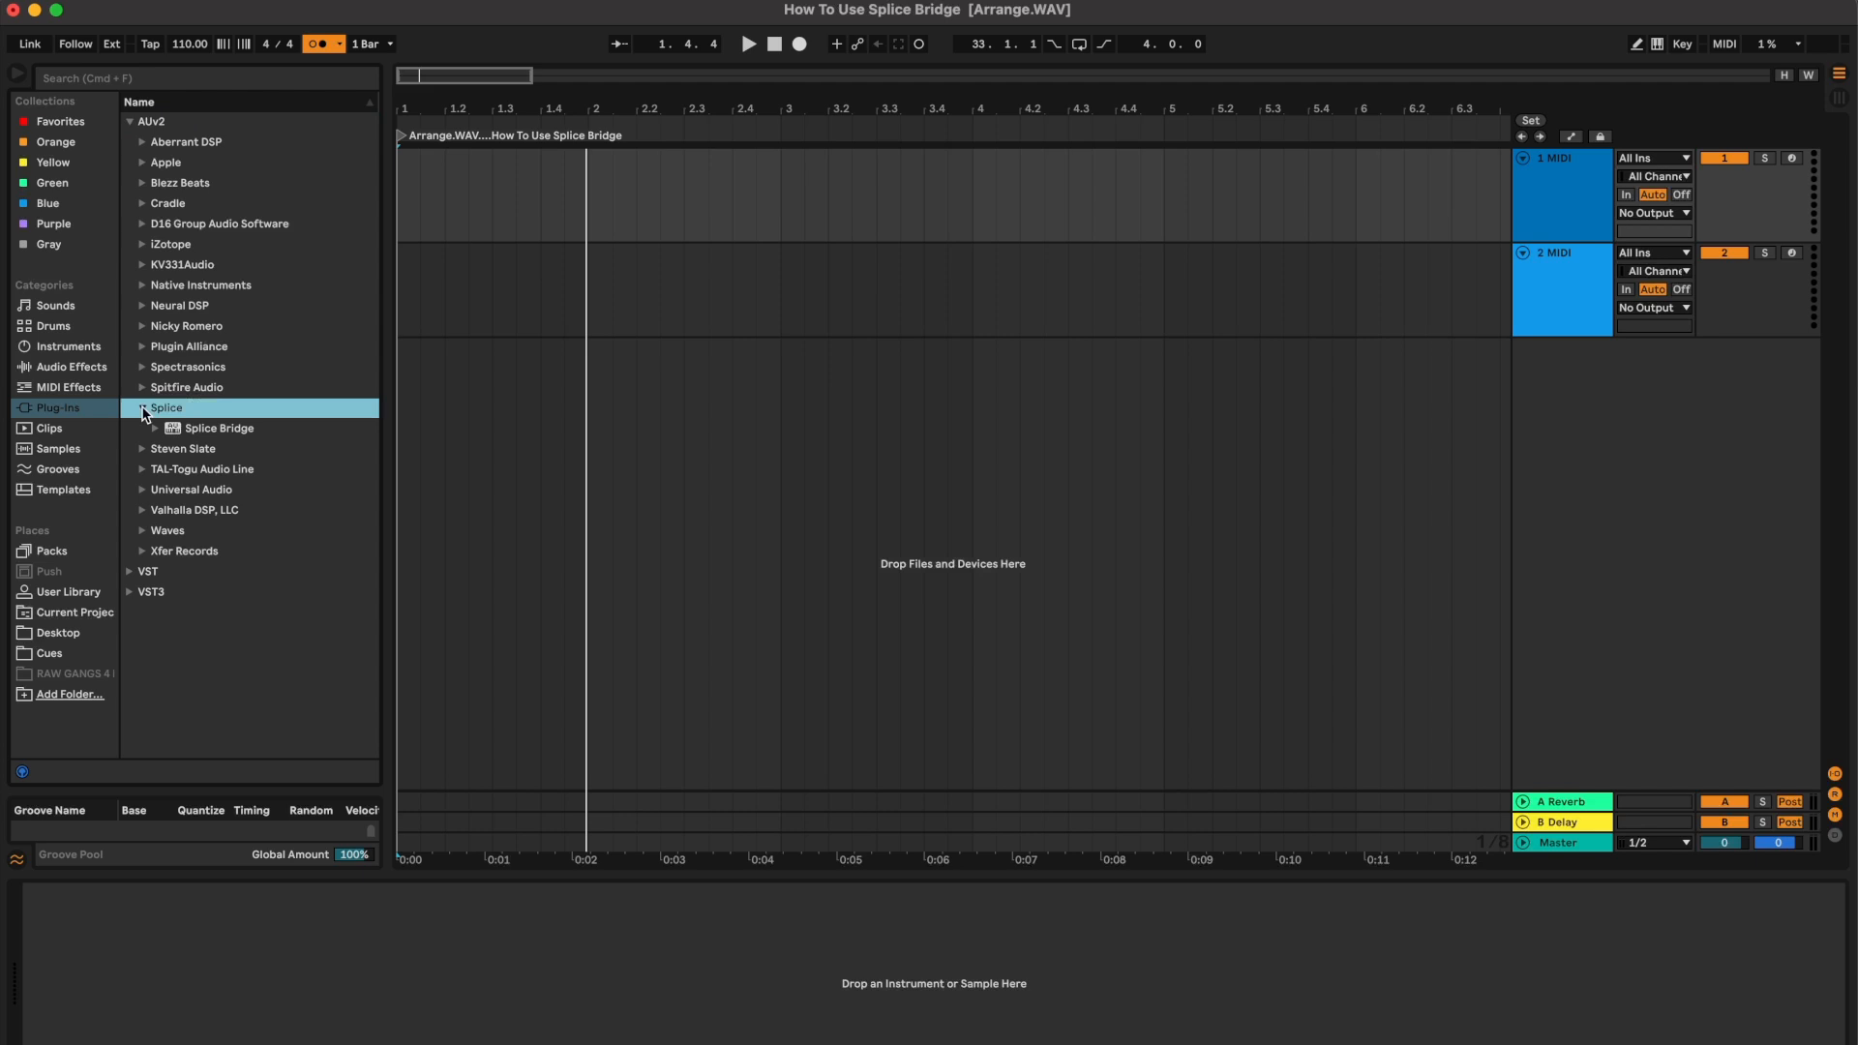
{"action": "left_click", "coordinate": [219, 428]}
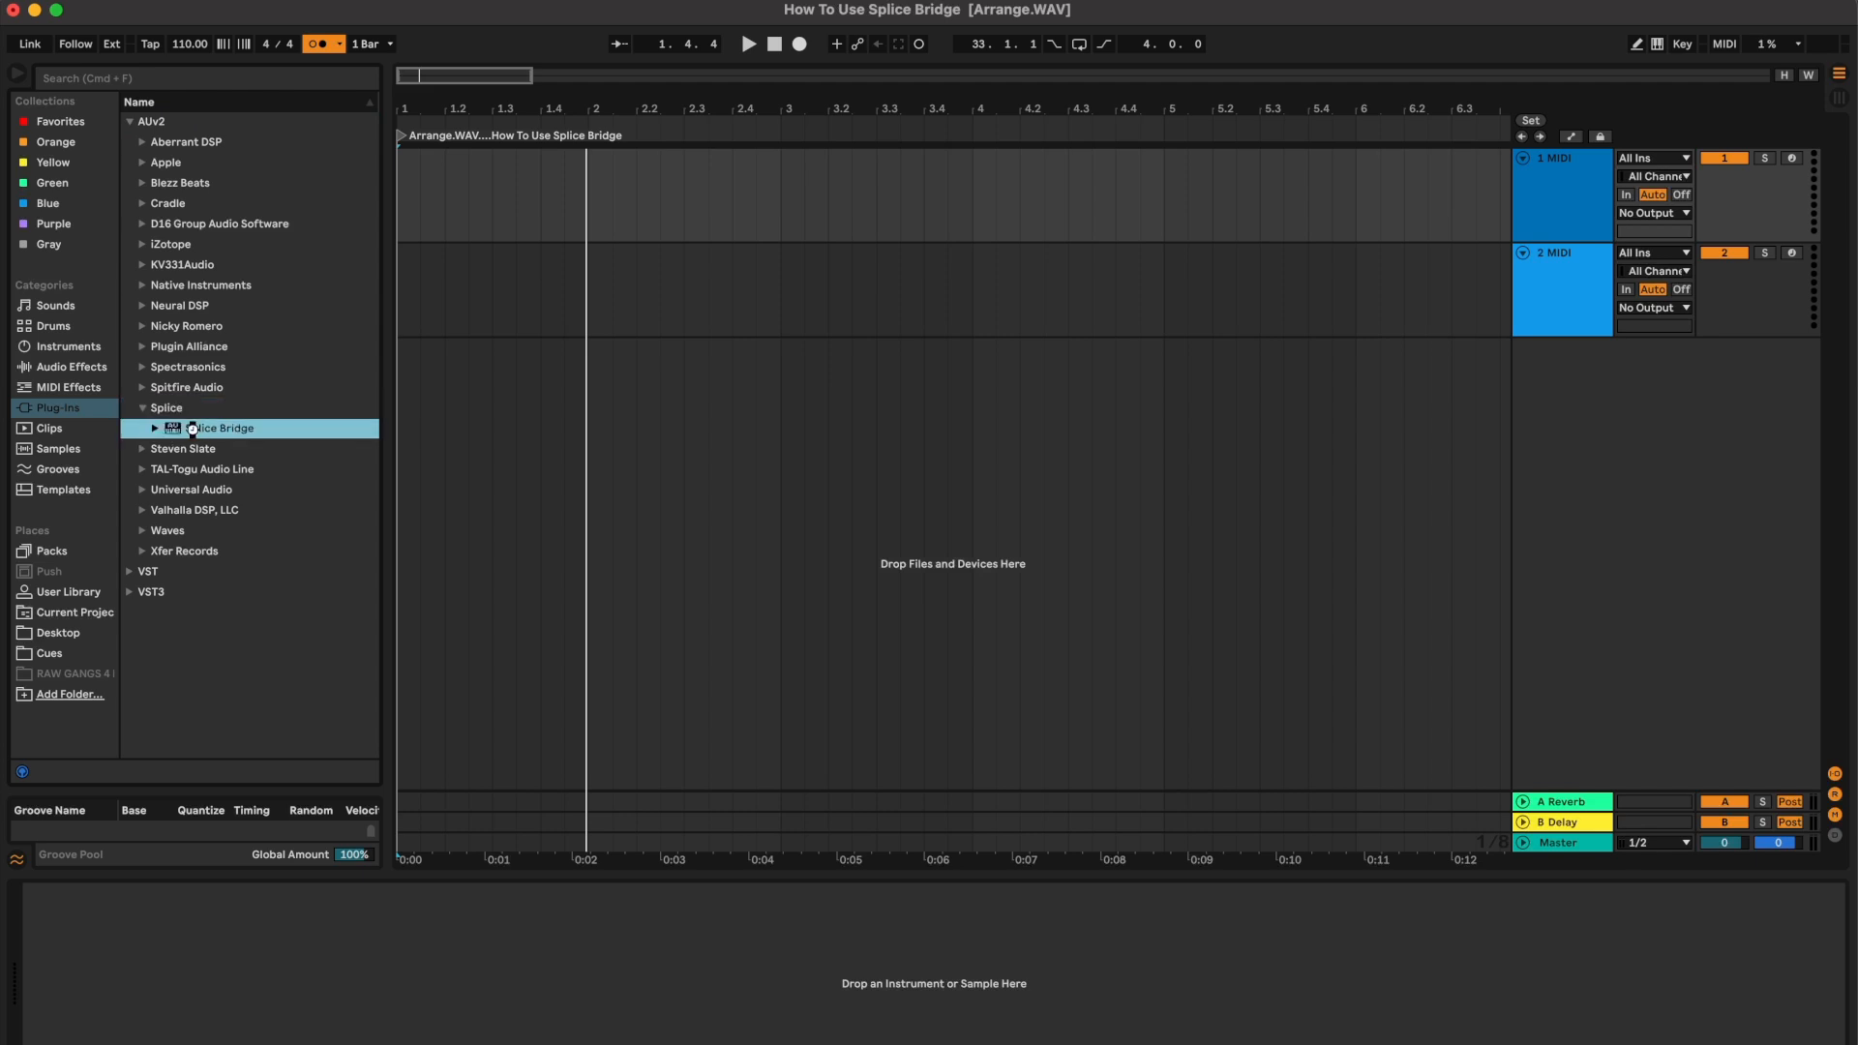
{"action": "double_click", "coordinate": [219, 428]}
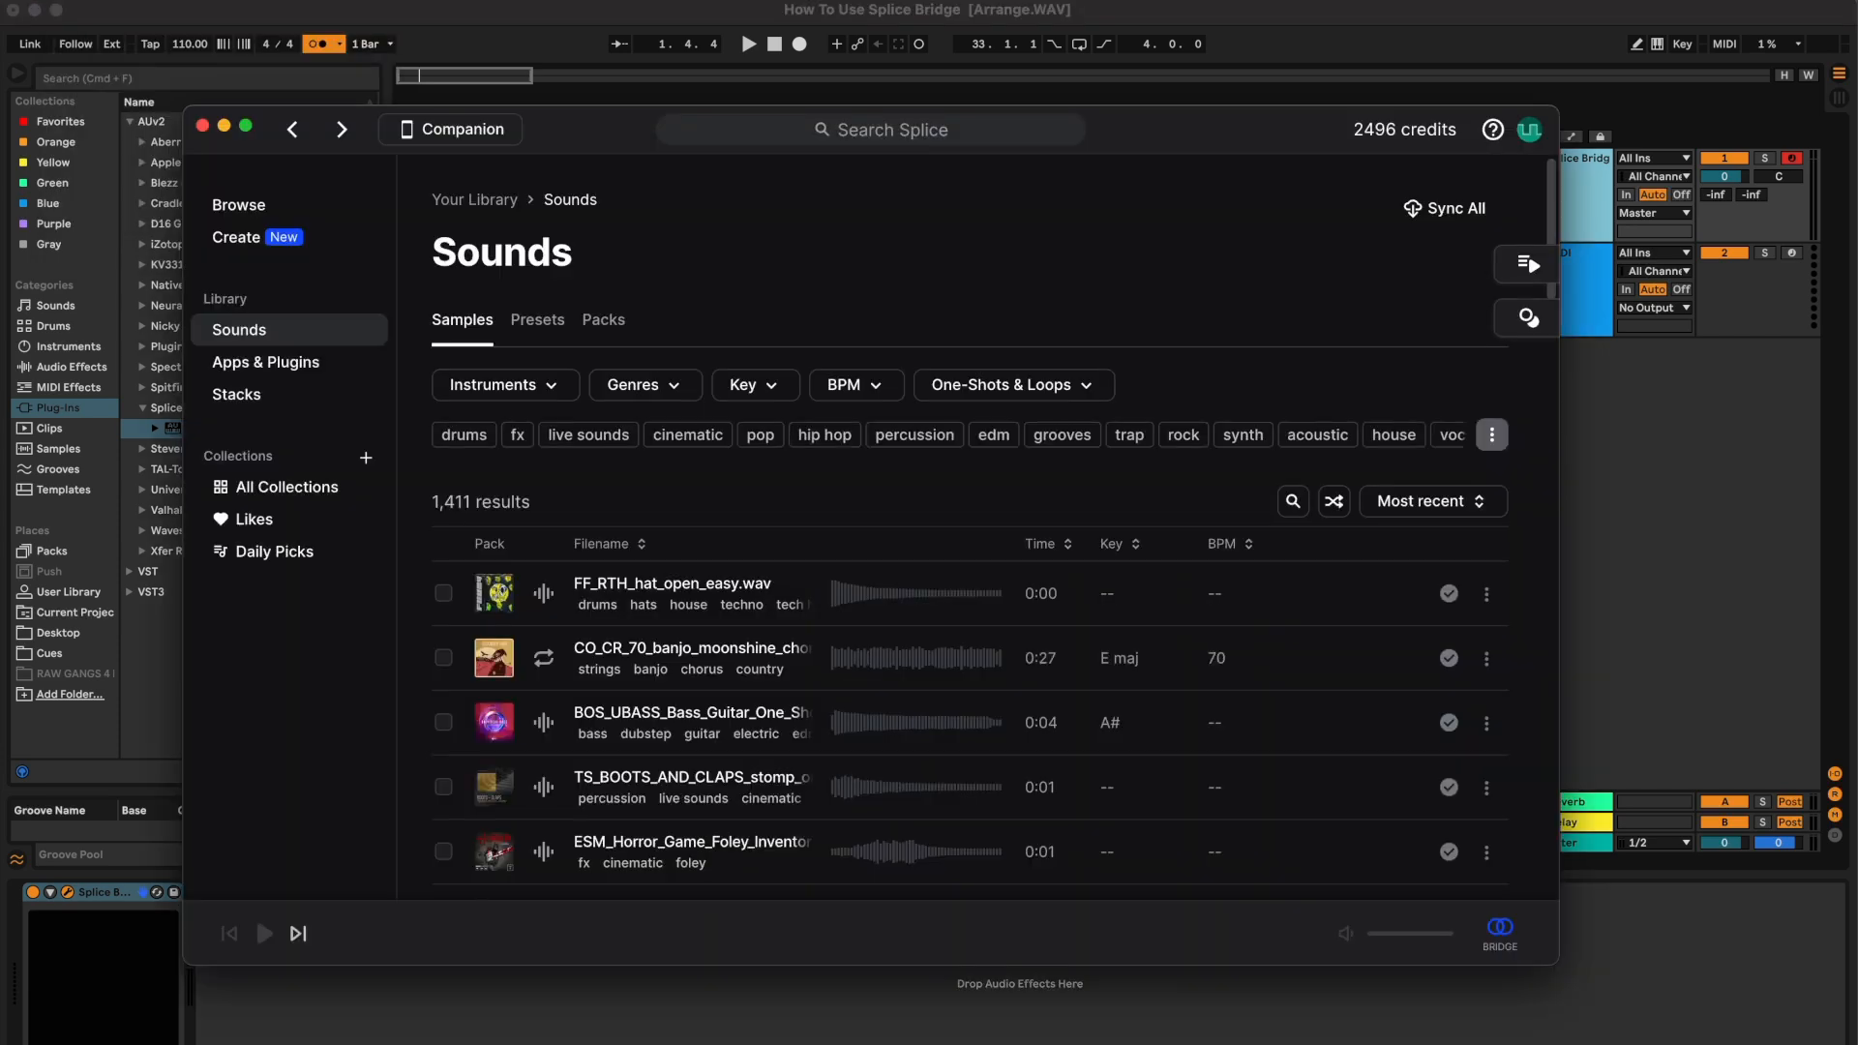
Check the Splice Bridge window shows Connected, then dismiss it.
{"action": "left_click", "coordinate": [869, 130]}
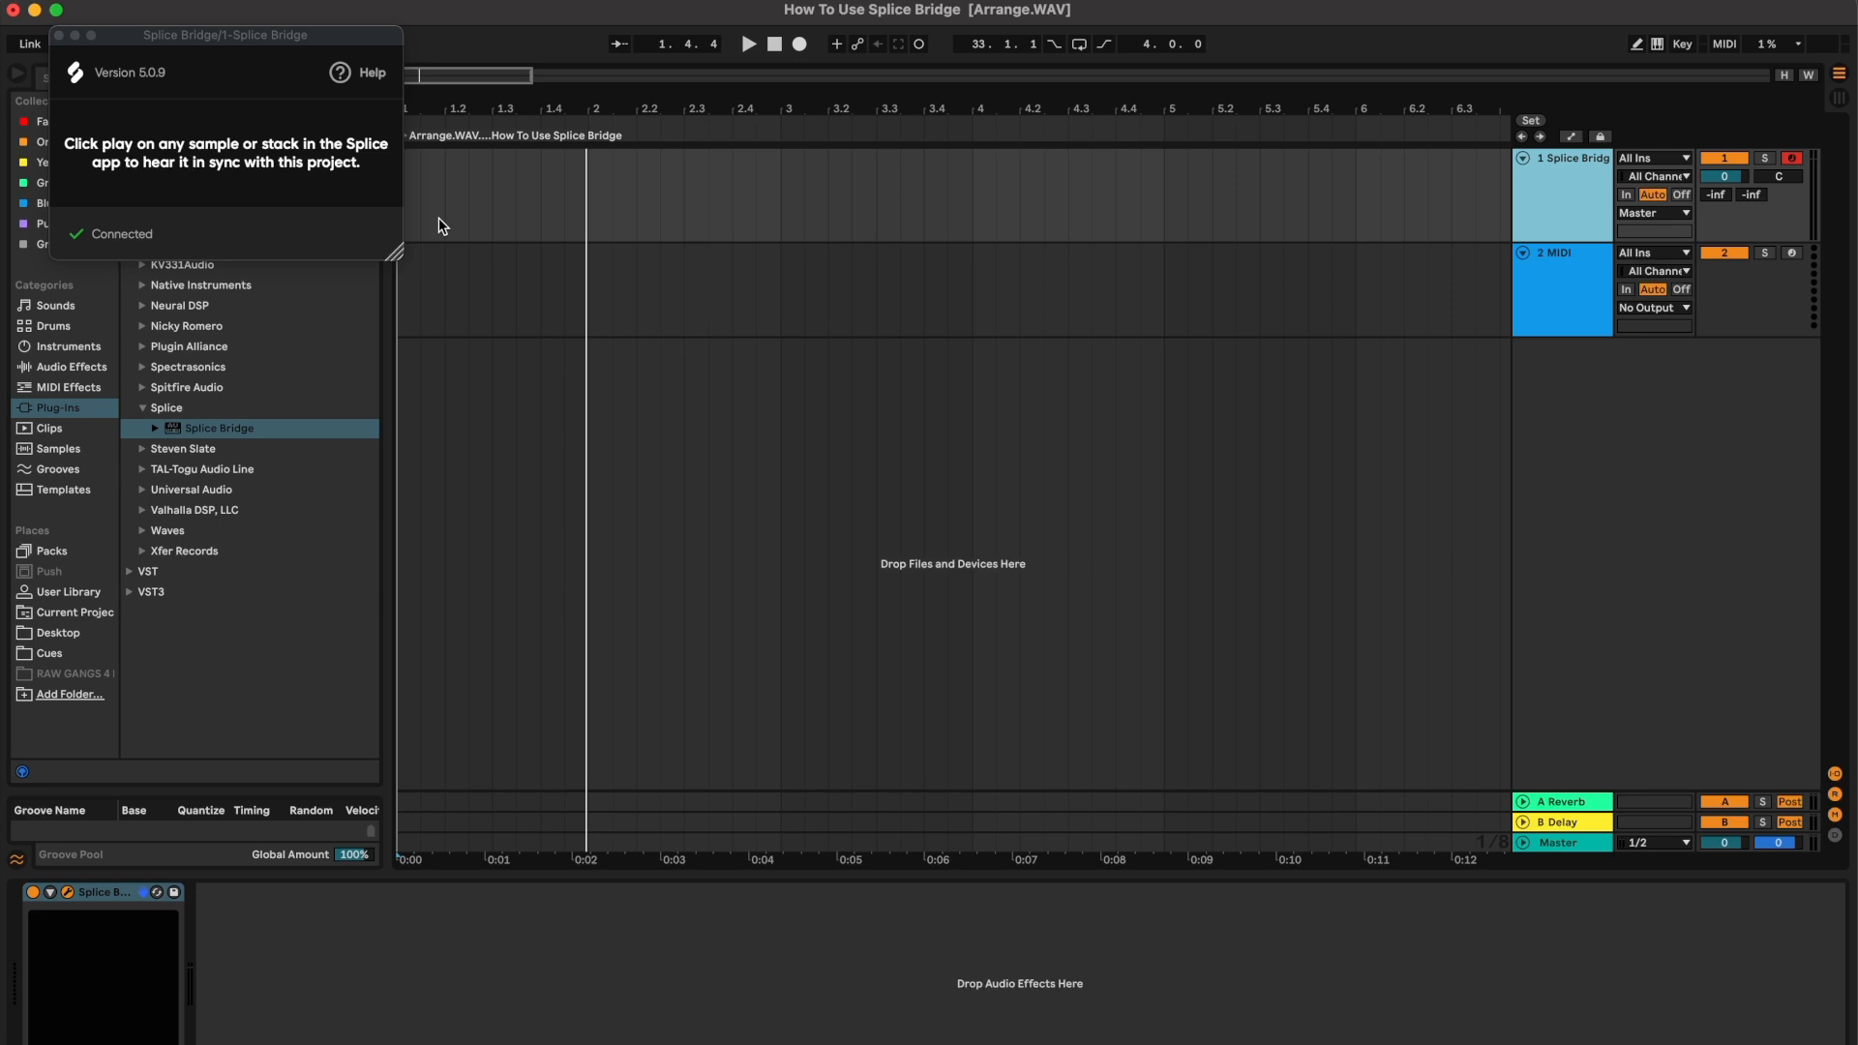
{"action": "left_click", "coordinate": [747, 45]}
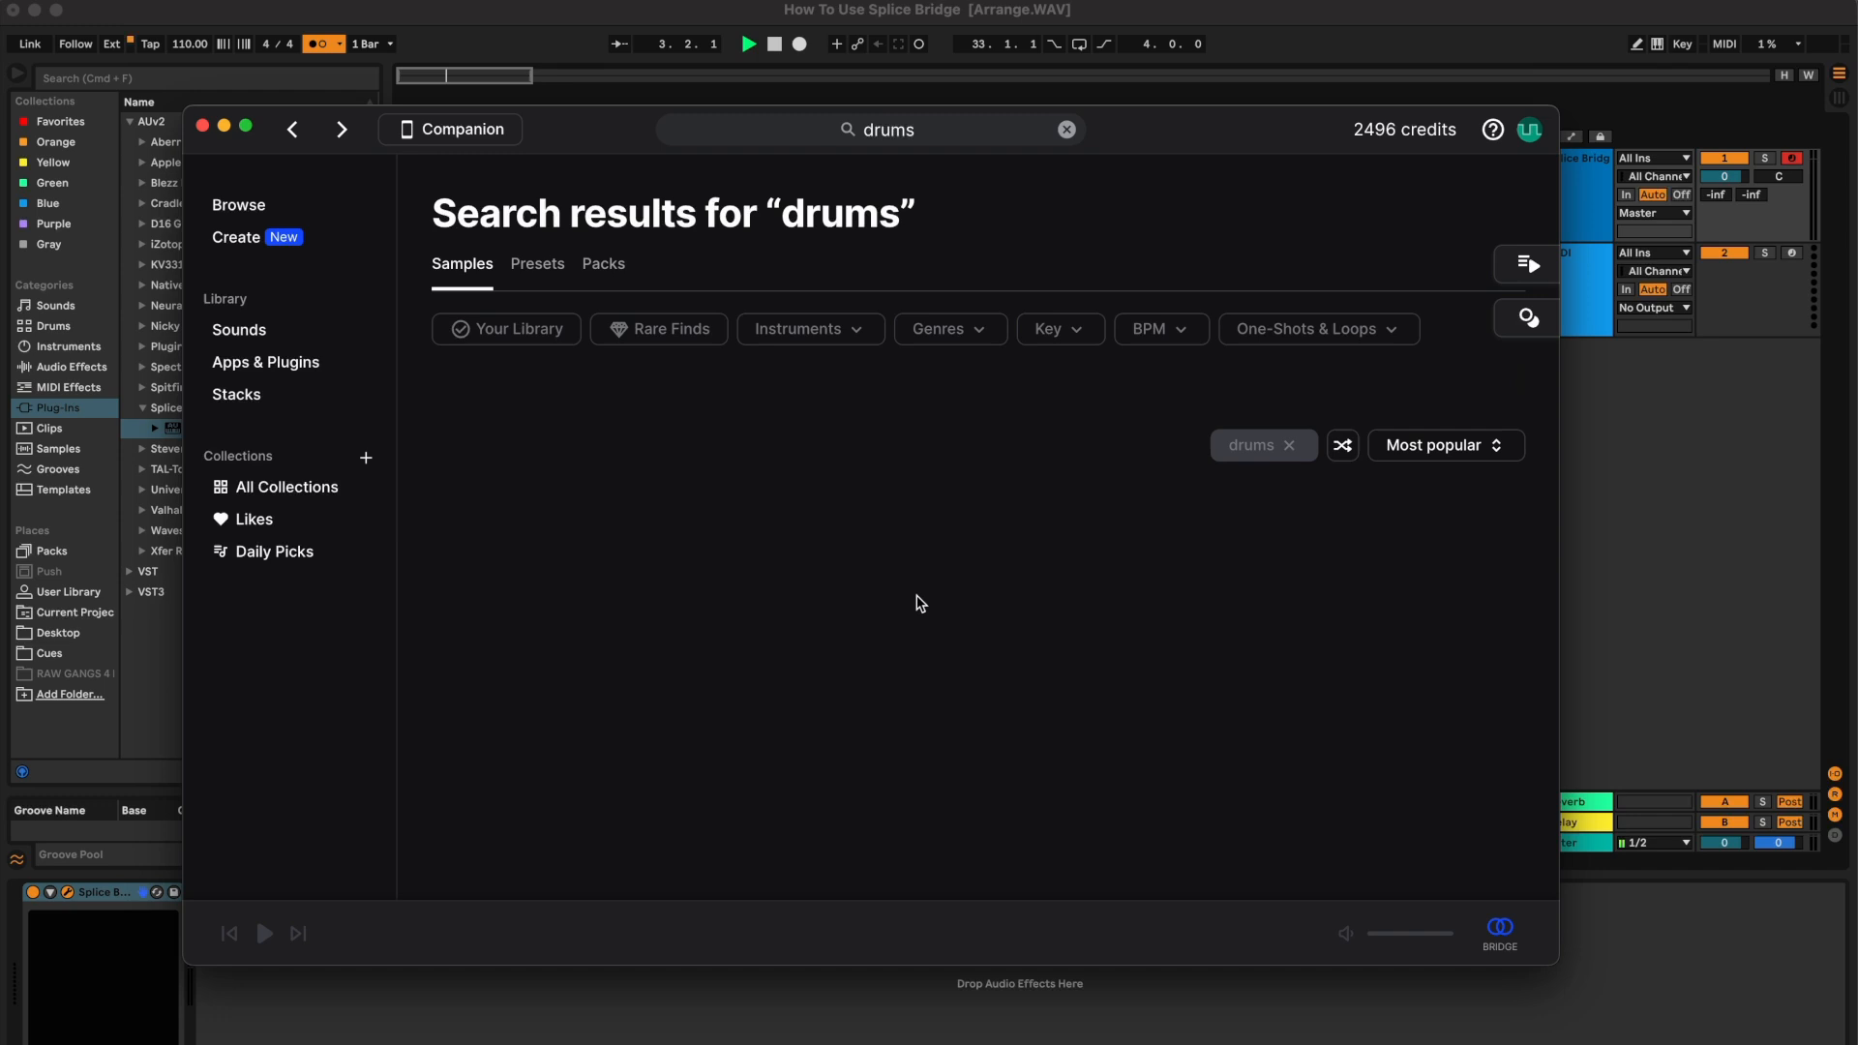
Filter the drums results to Loops and audition the 70 BPM smokin and 80 BPM pocket loops.
{"action": "left_click", "coordinate": [1316, 329]}
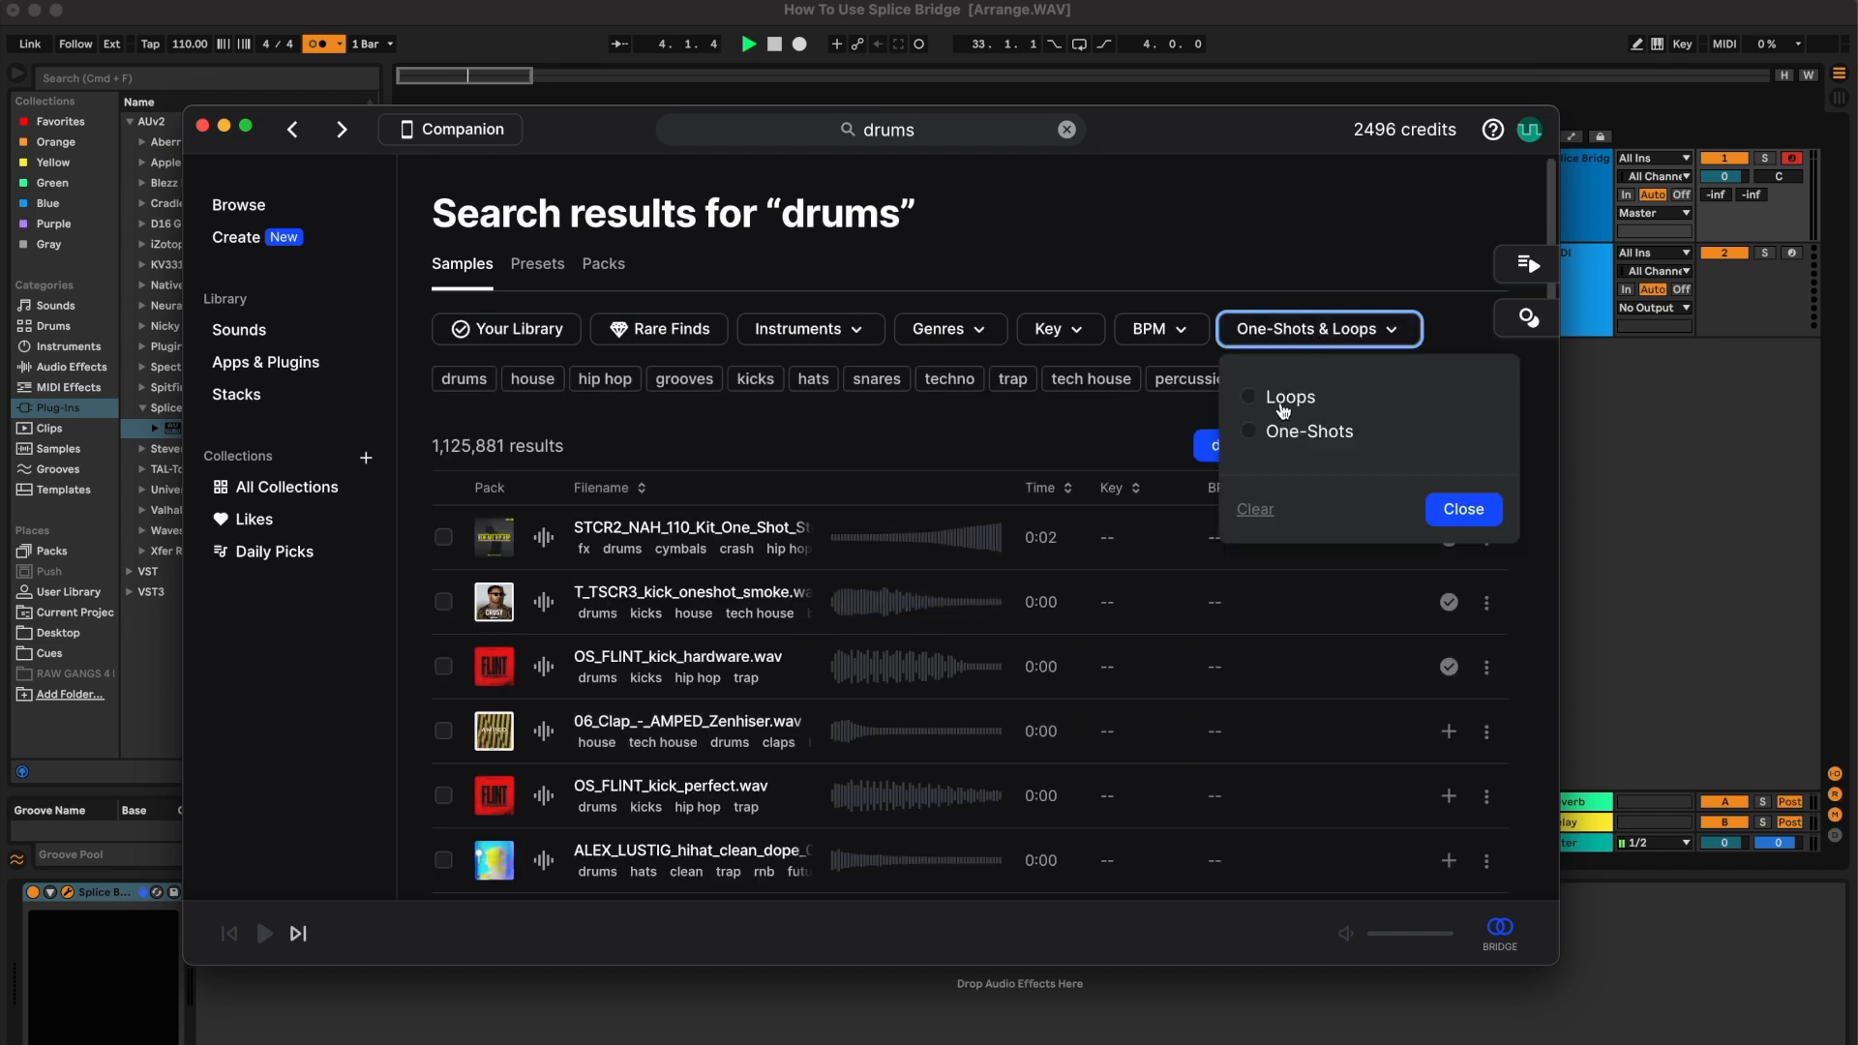
{"action": "left_click", "coordinate": [1289, 395]}
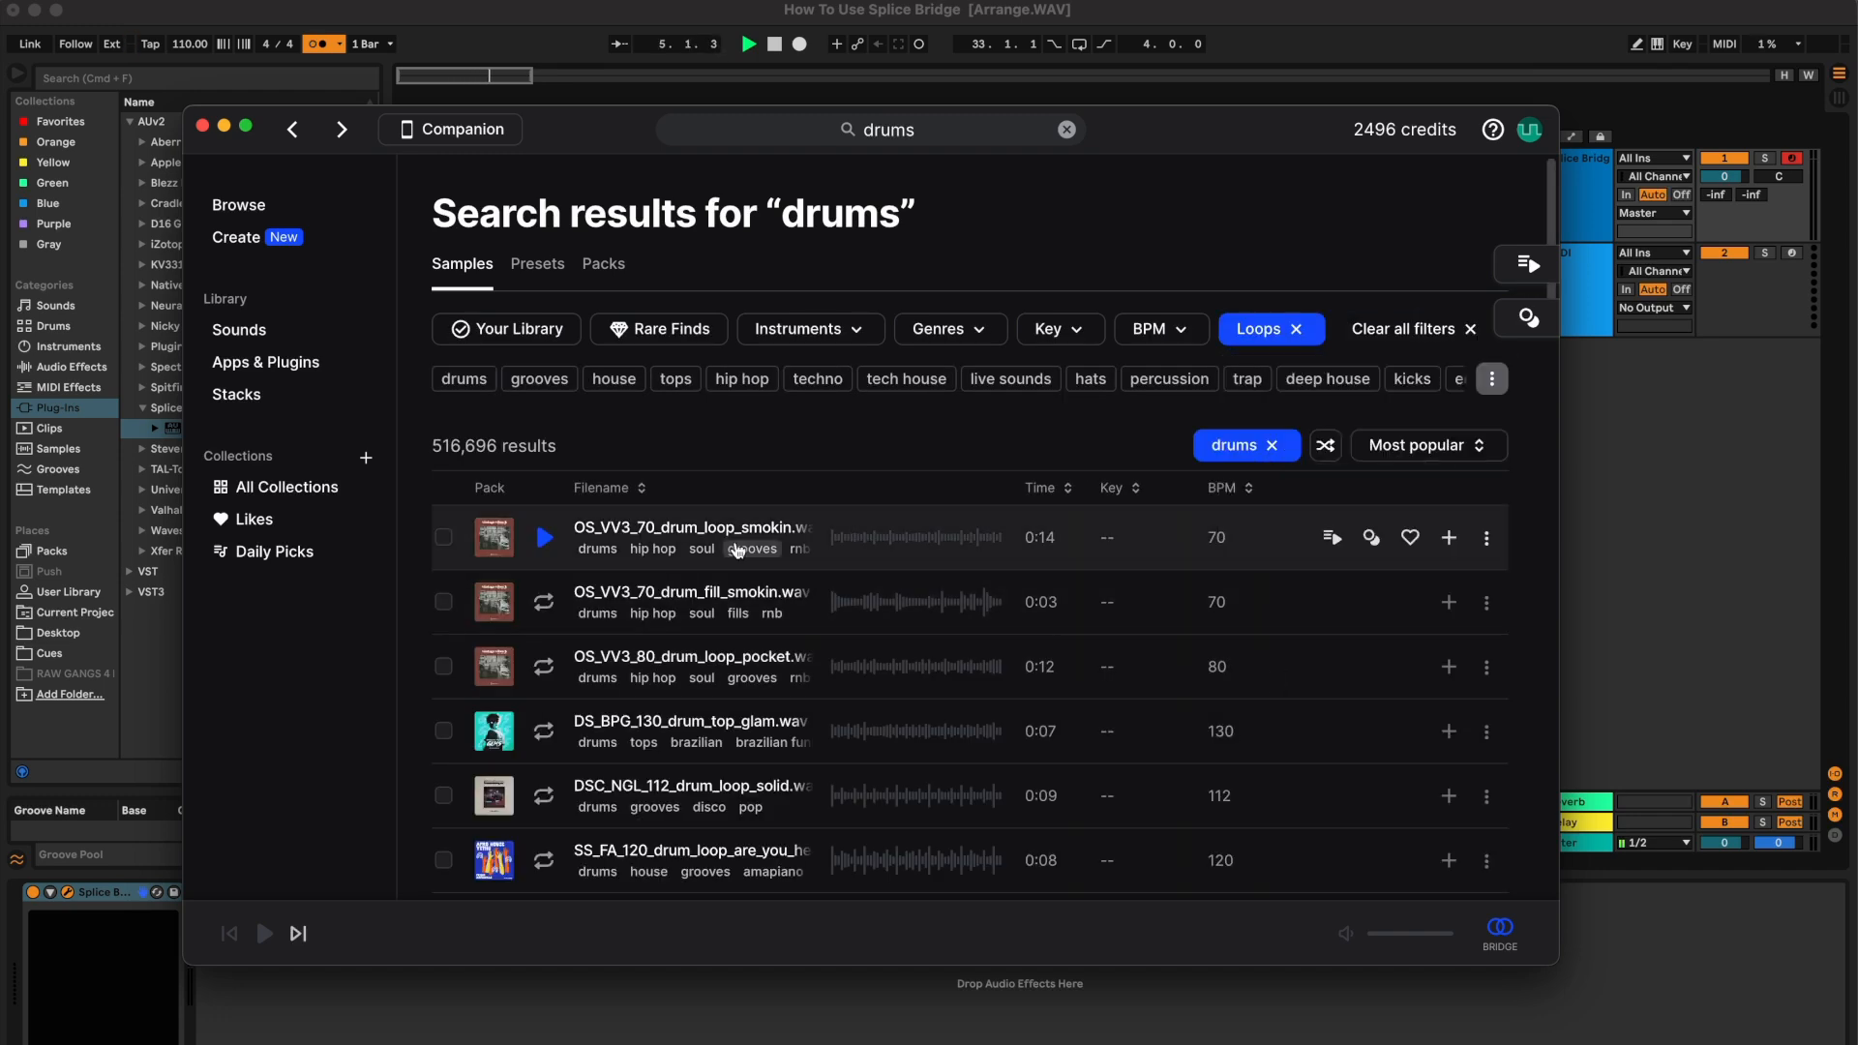
{"action": "left_click", "coordinate": [544, 536]}
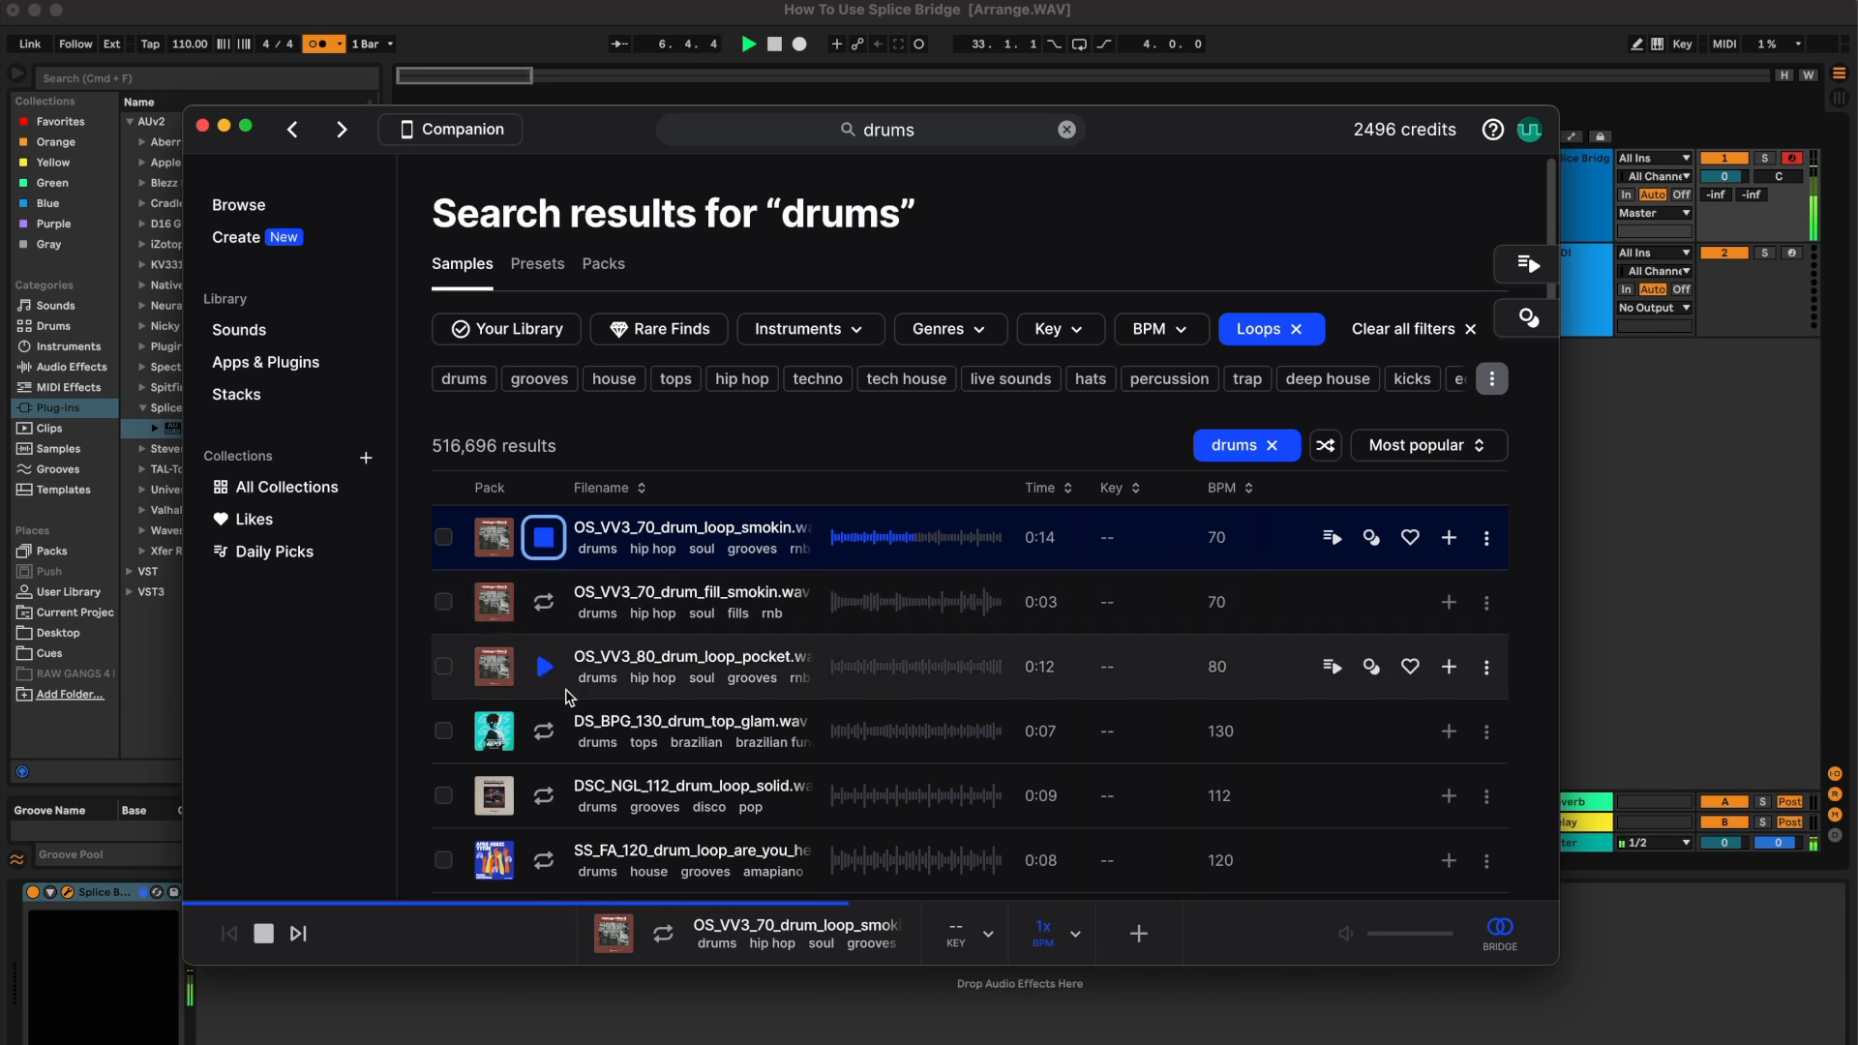
{"action": "left_click", "coordinate": [542, 666]}
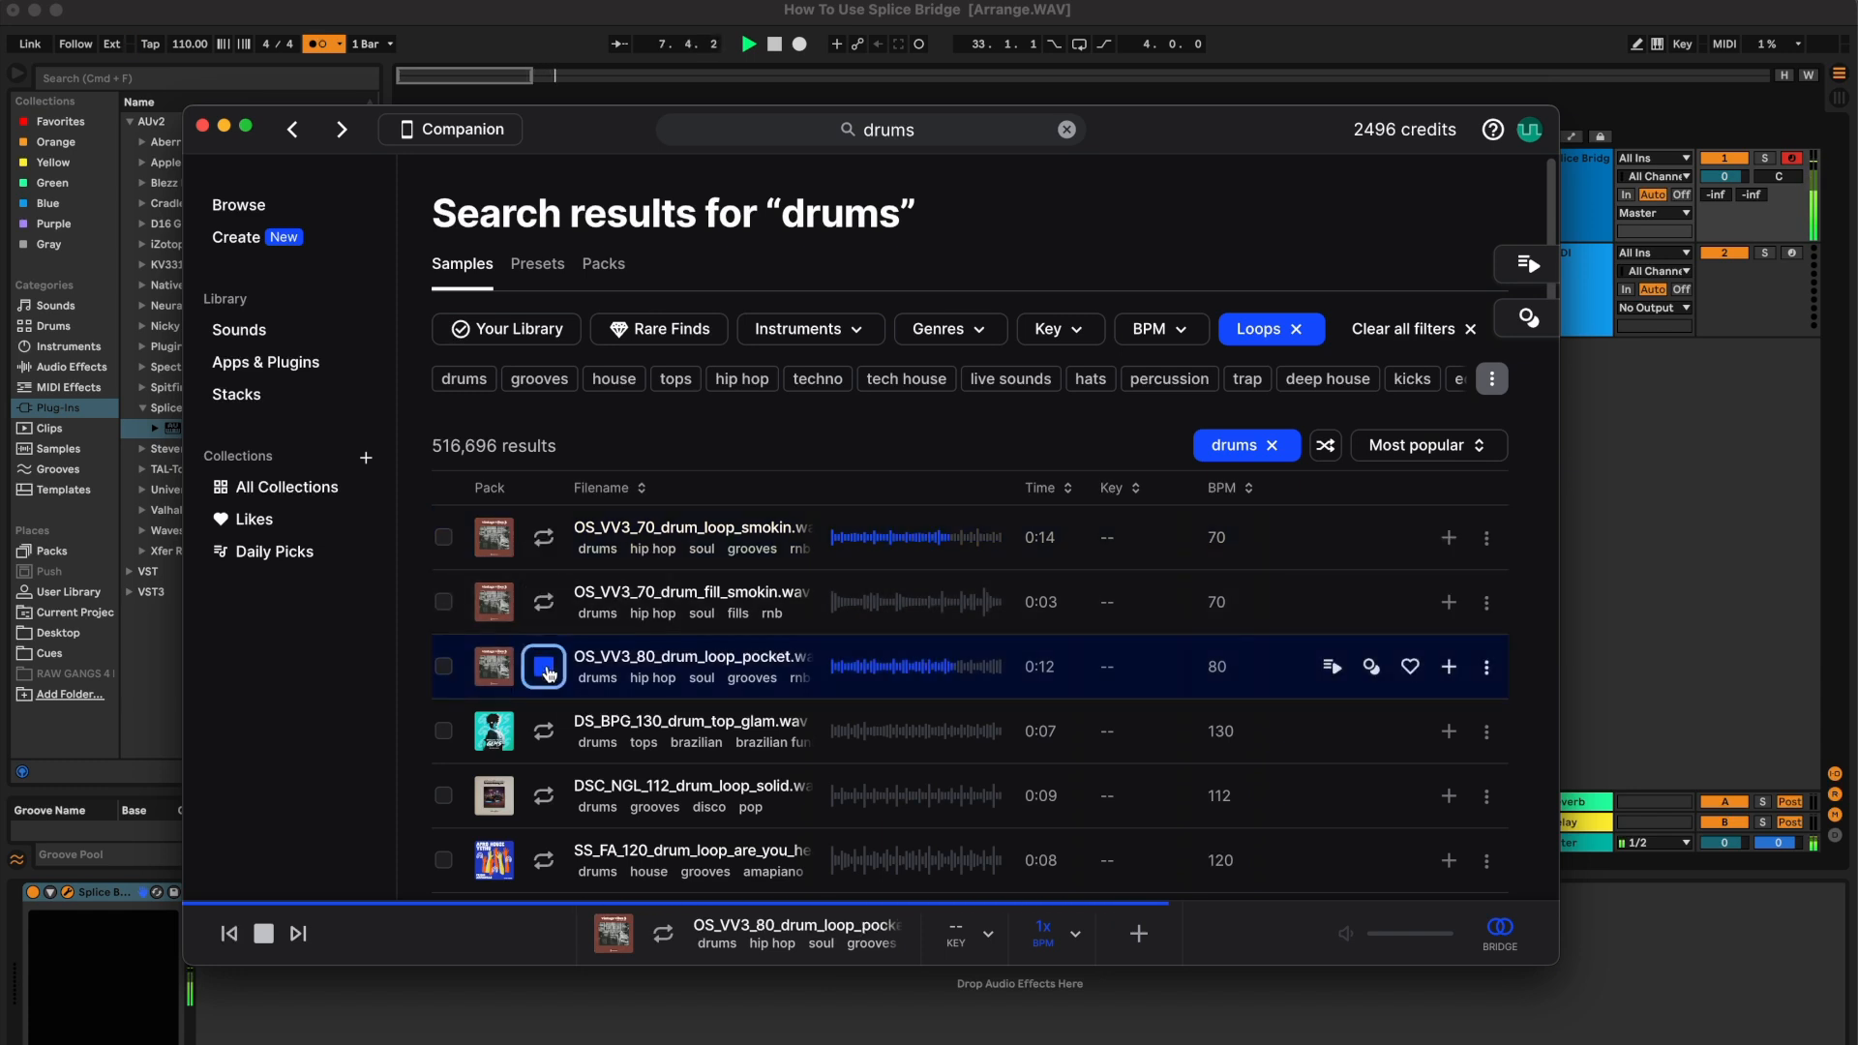
Audition the 112 BPM solid, 120 BPM house and 128 BPM top loops, returning to the 112 BPM one.
{"action": "scroll", "scroll_direction": "down", "scroll_amount": 3}
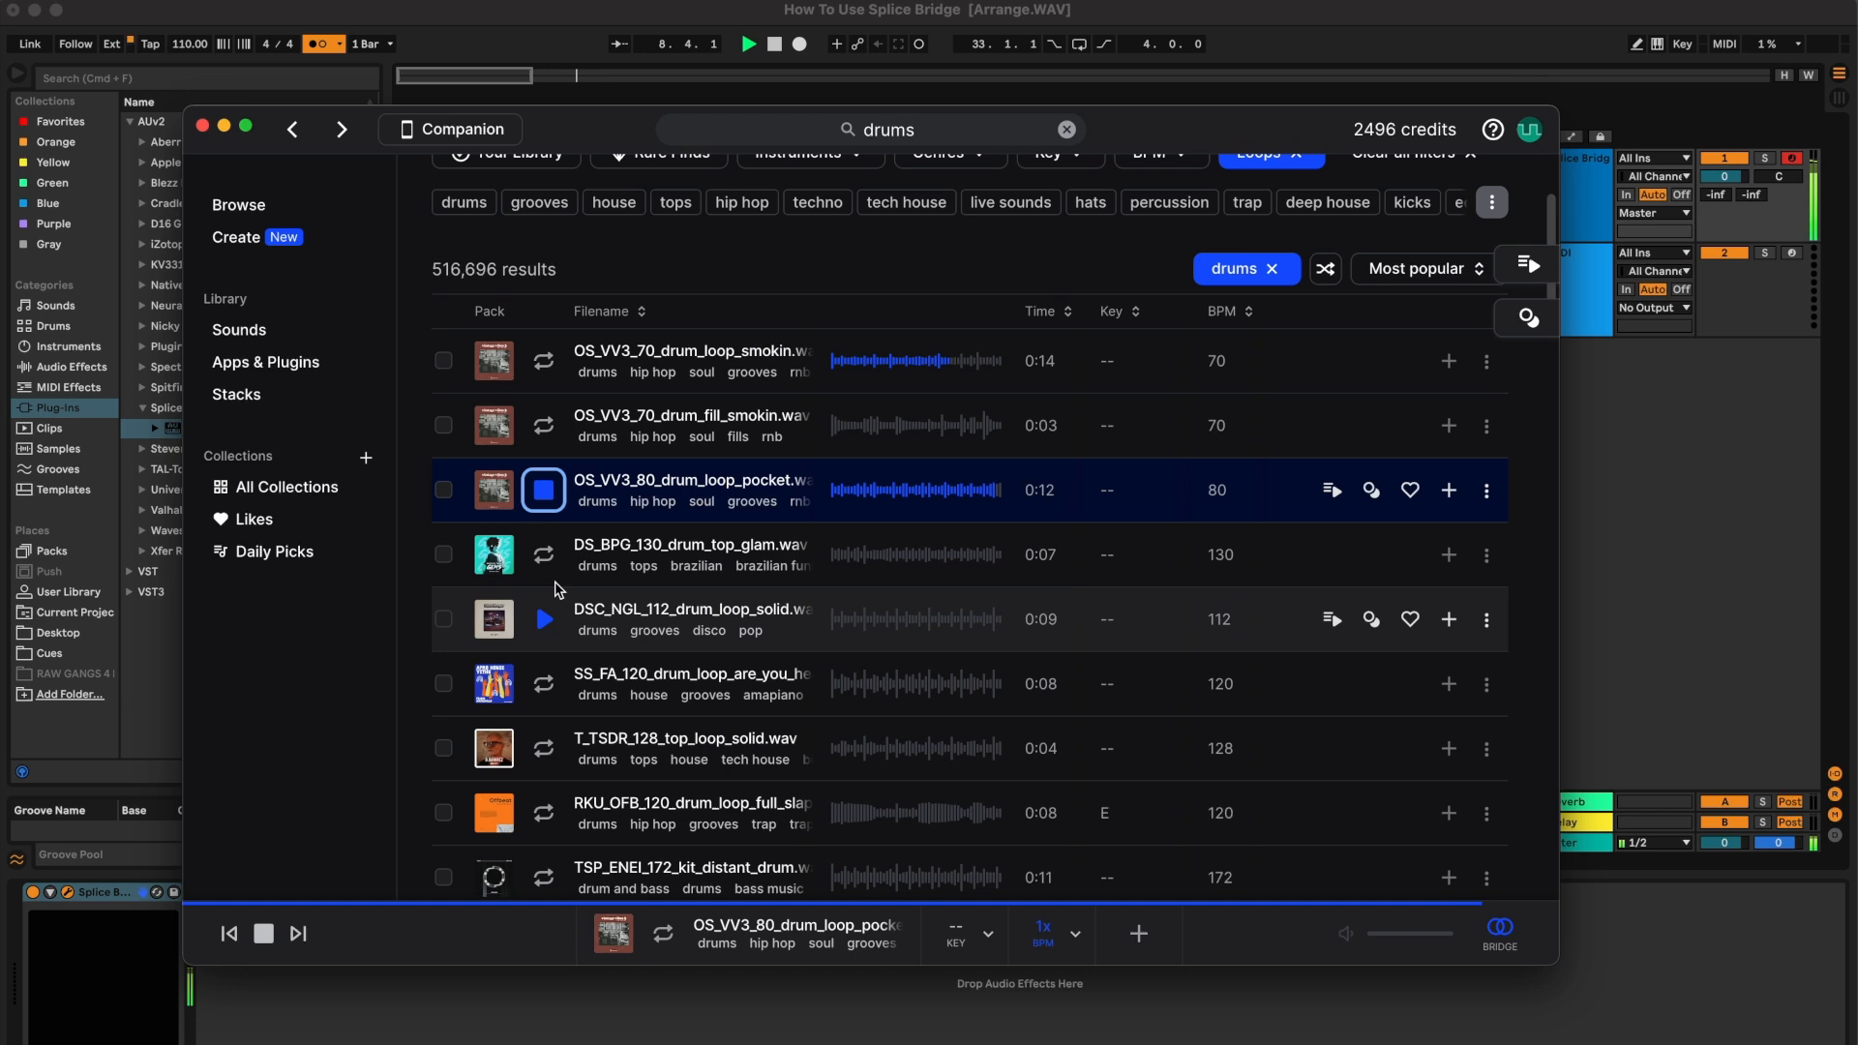
{"action": "left_click", "coordinate": [542, 619]}
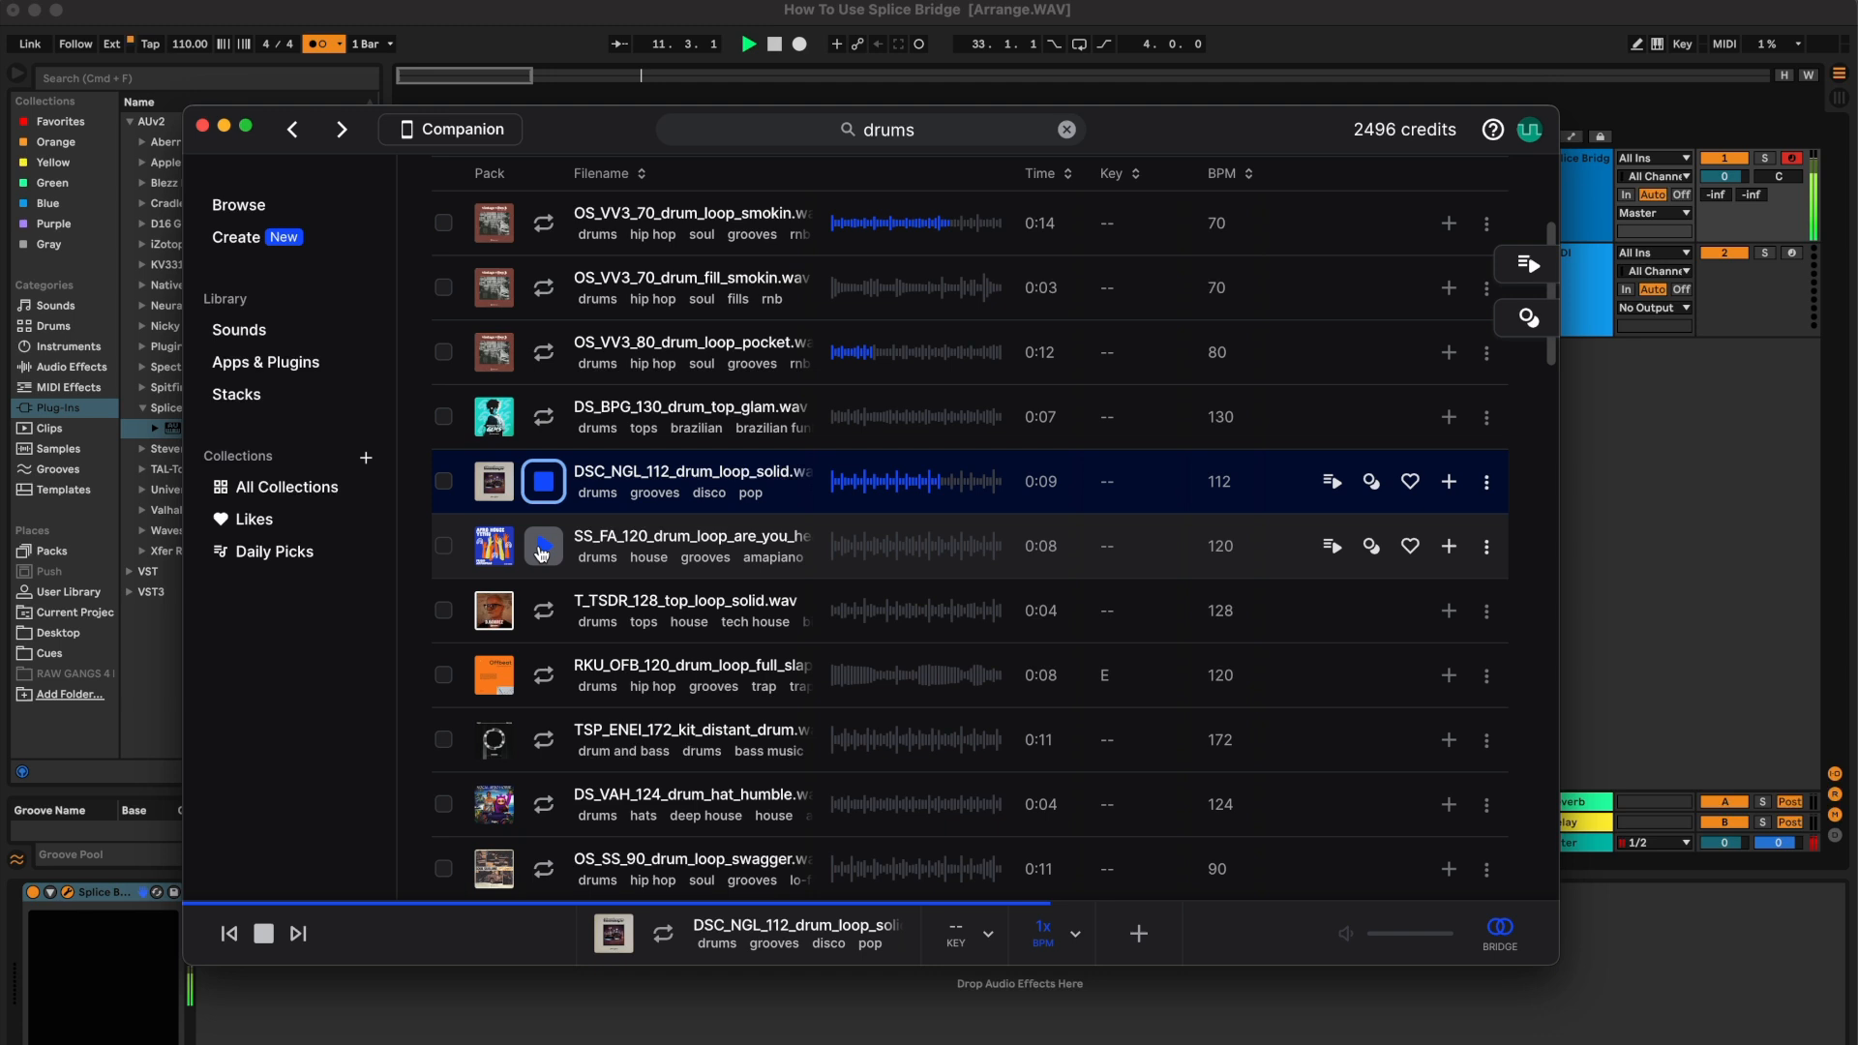
{"action": "left_click", "coordinate": [542, 546]}
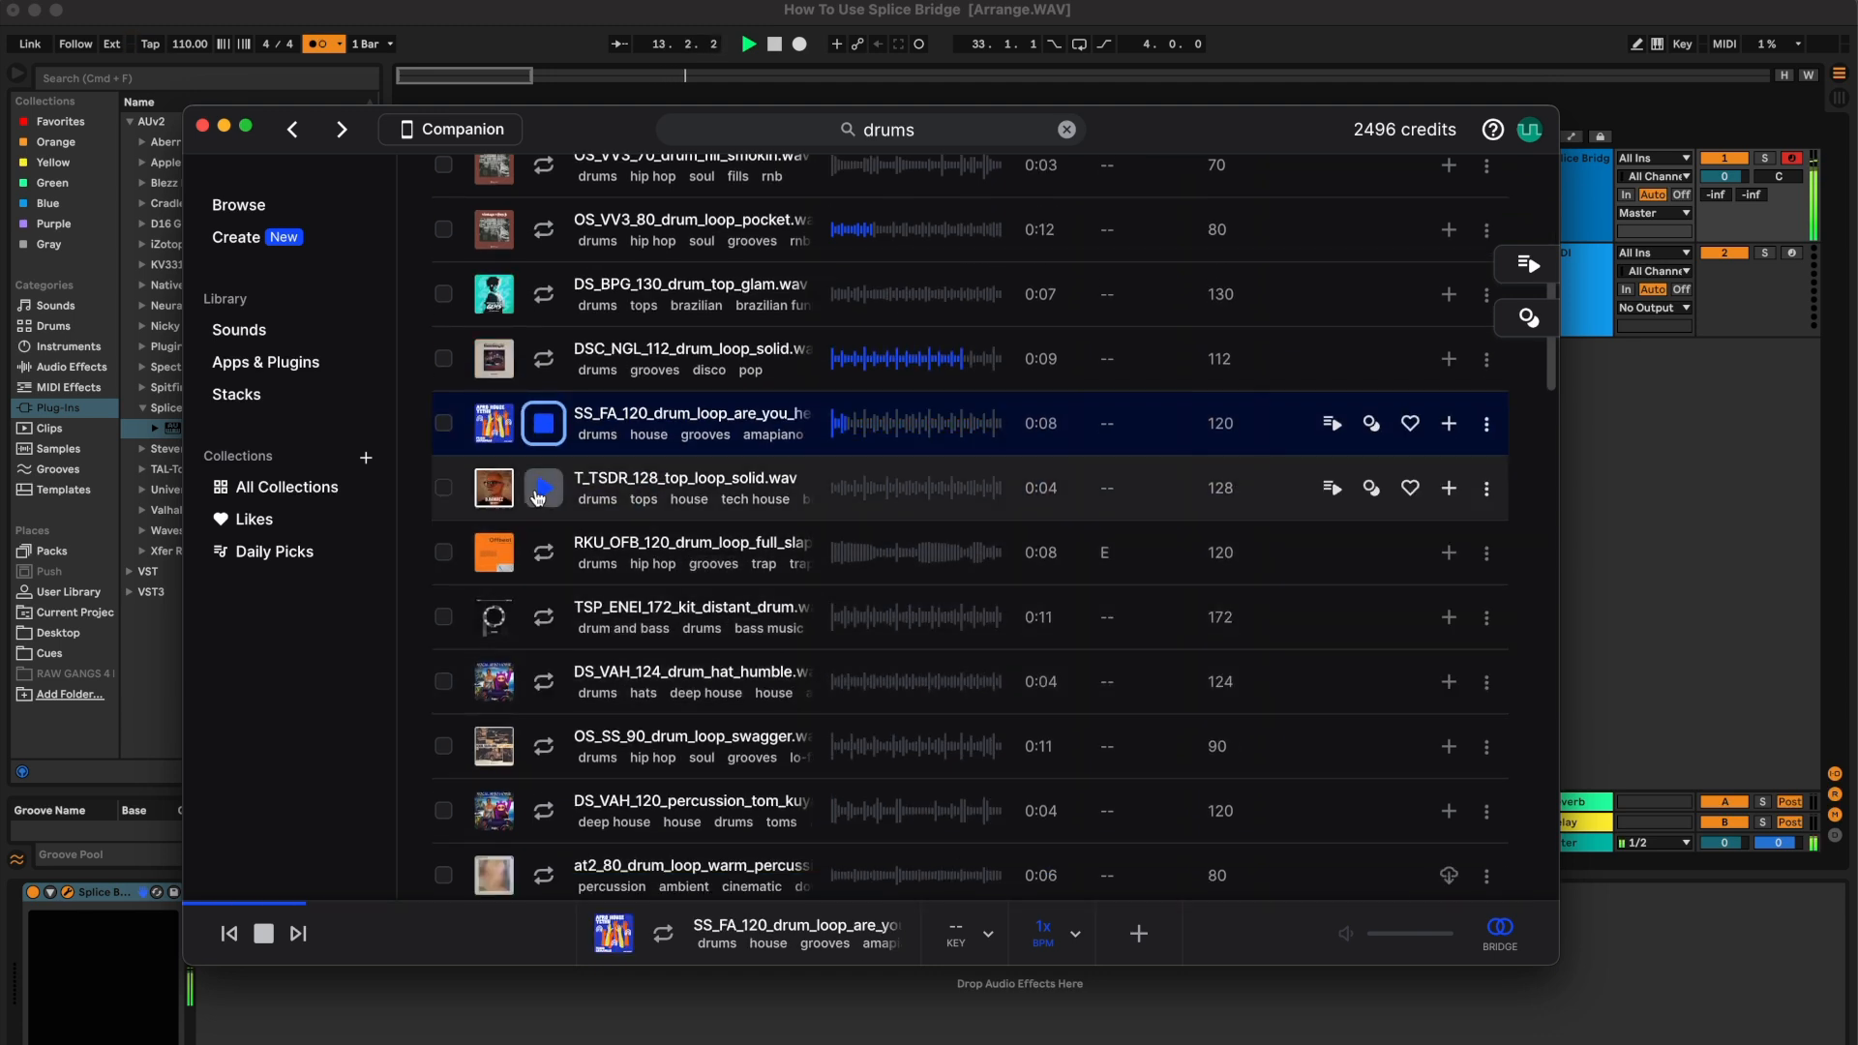
{"action": "left_click", "coordinate": [542, 488]}
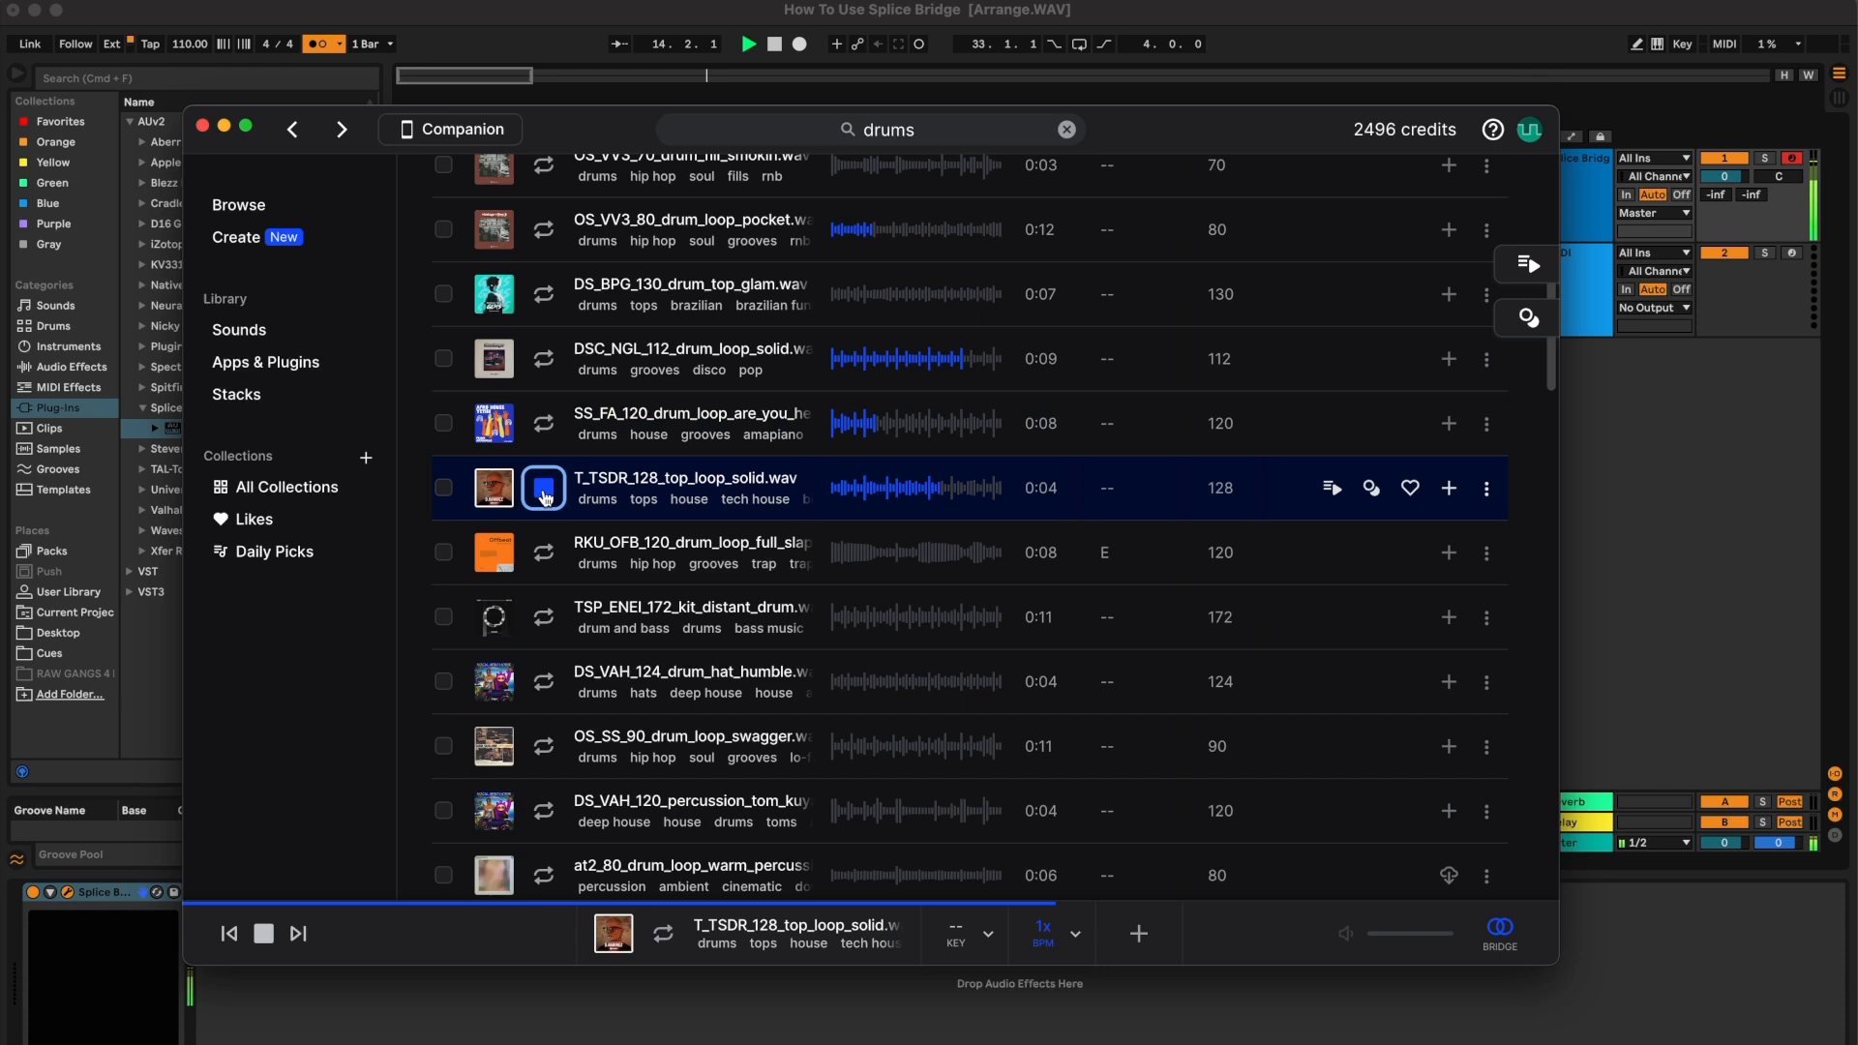
{"action": "scroll", "scroll_direction": "down", "scroll_amount": 3}
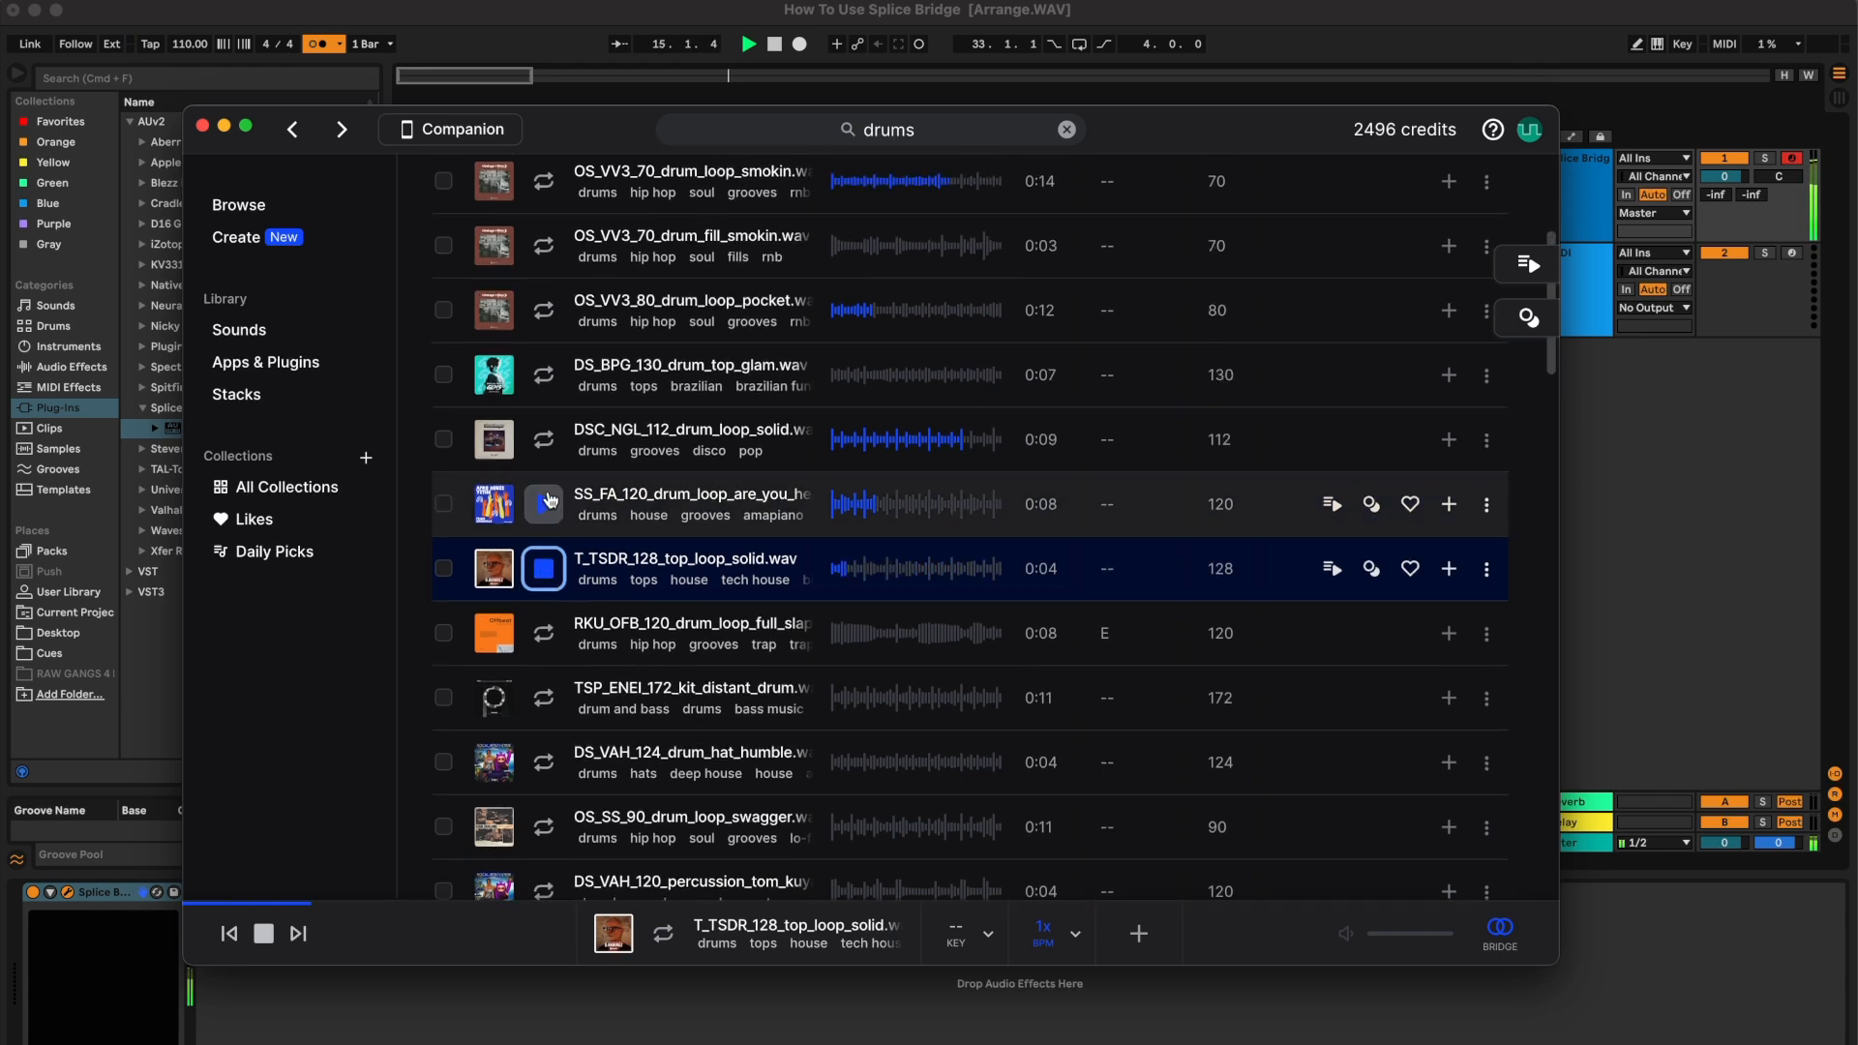
{"action": "left_click", "coordinate": [544, 451]}
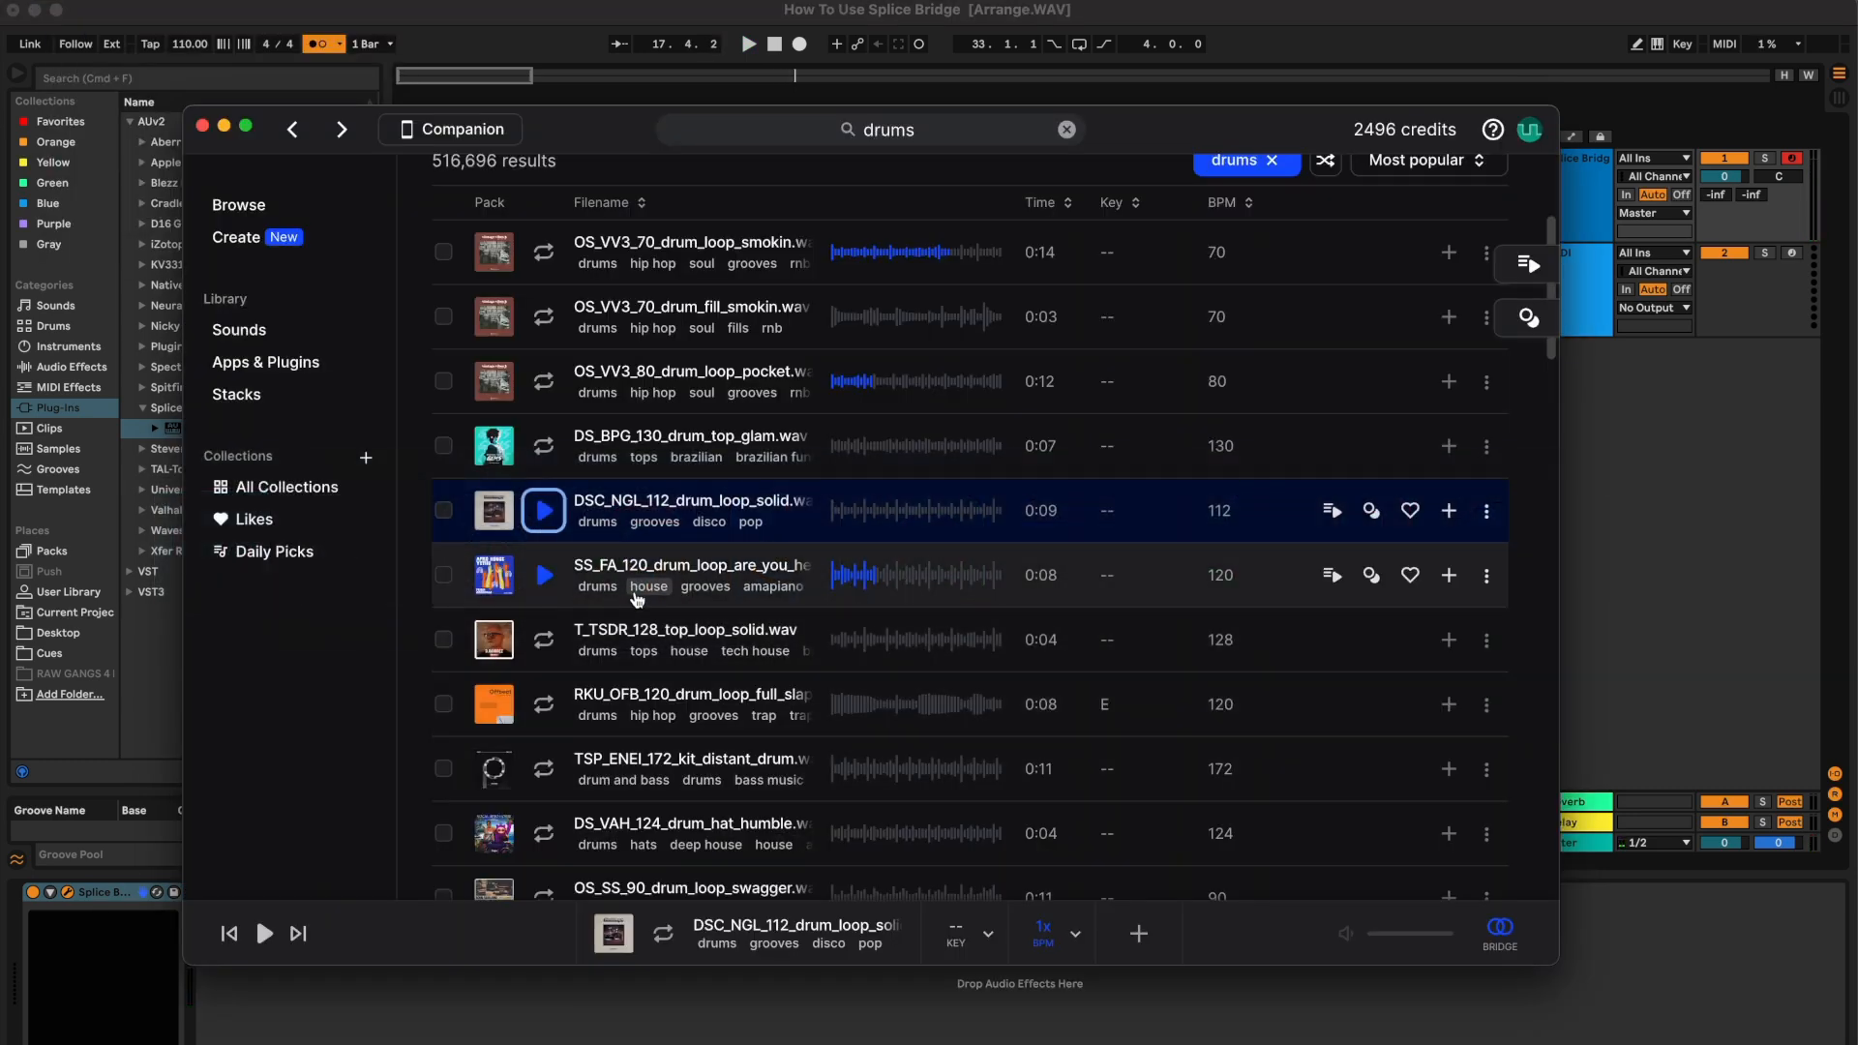
Audition once more, then download the 112 BPM solid drum loop with its + button.
{"action": "left_click", "coordinate": [542, 575]}
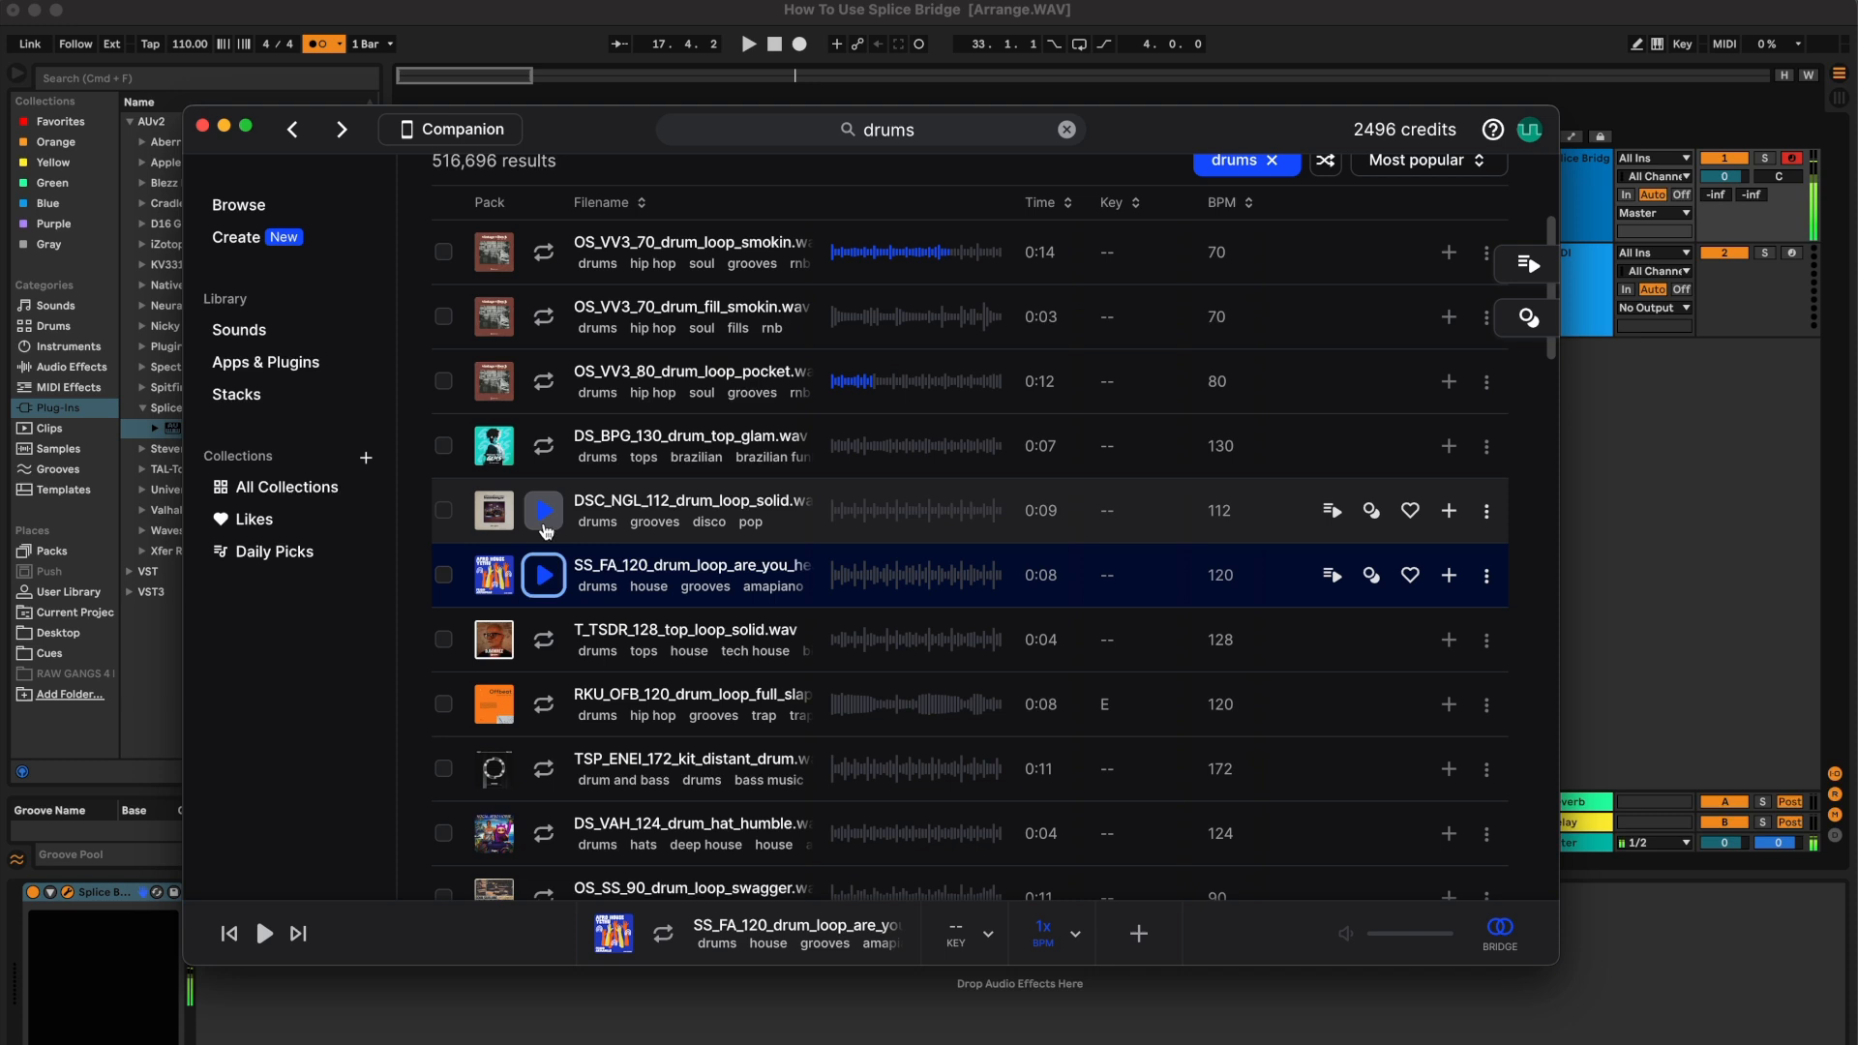
{"action": "left_click", "coordinate": [542, 509]}
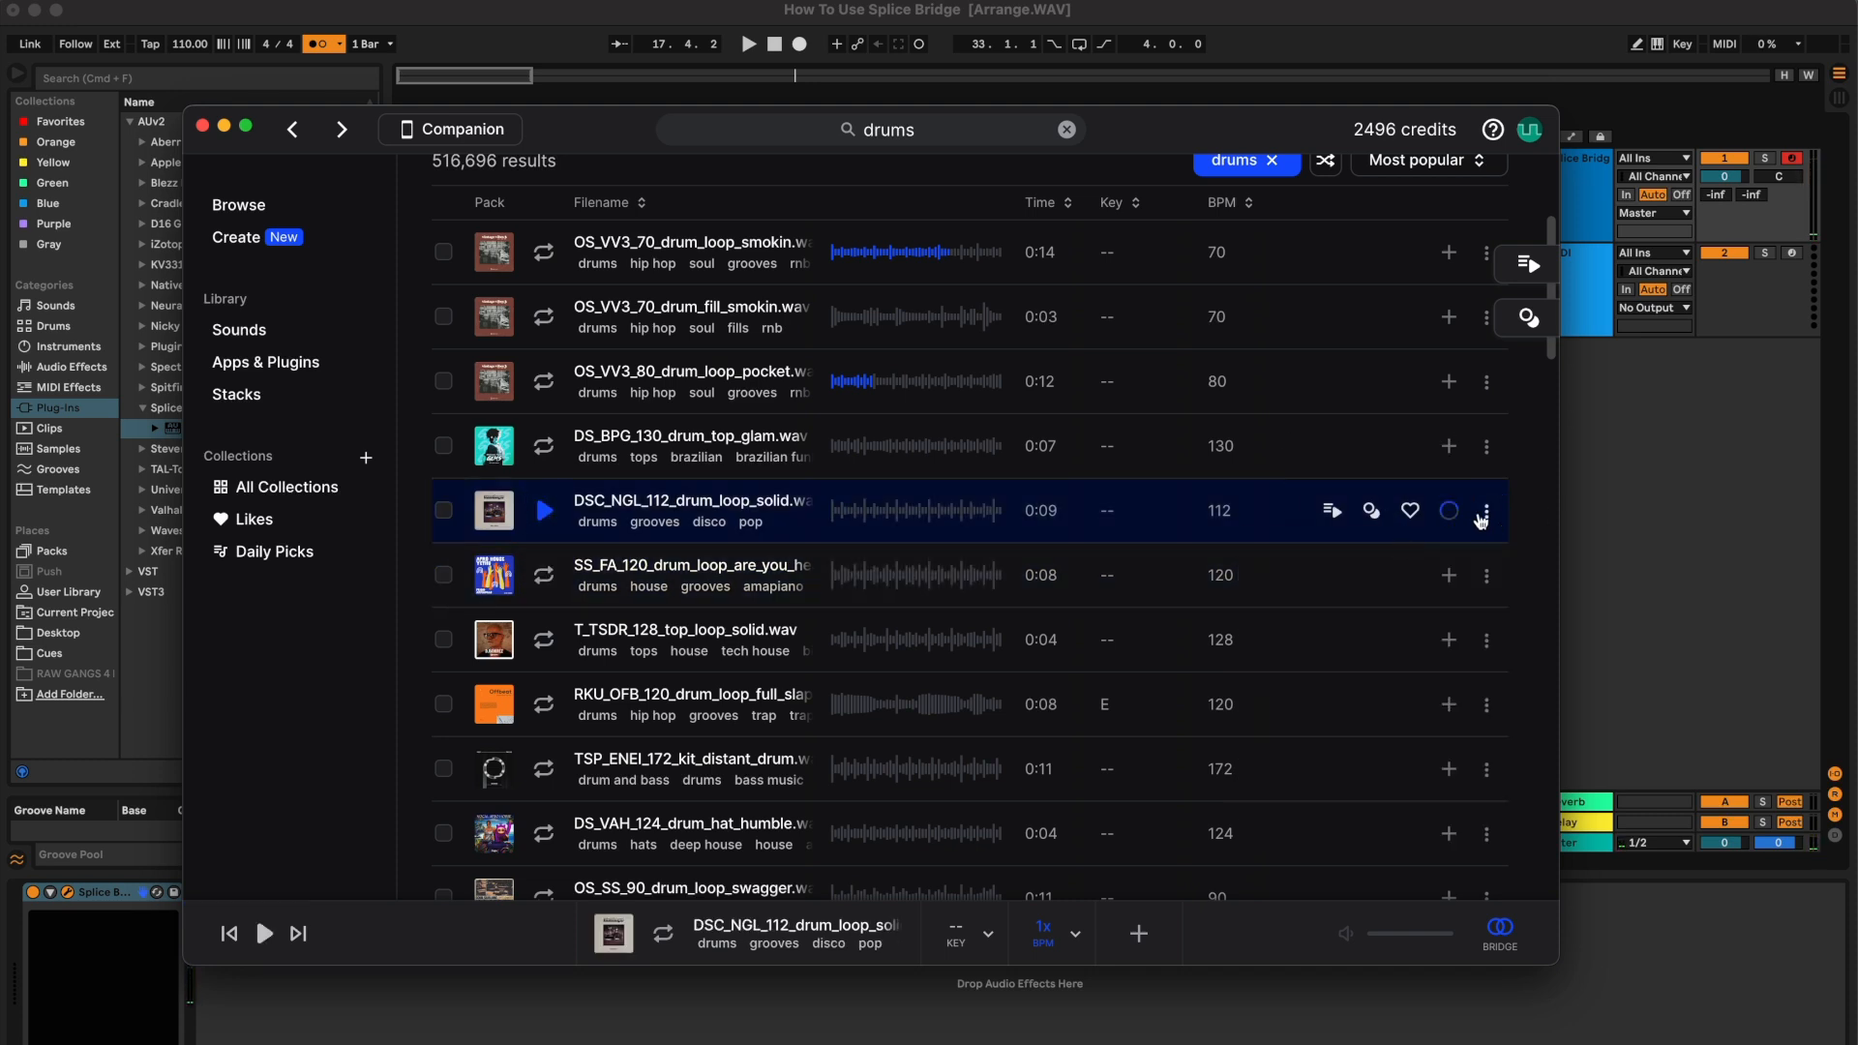
{"action": "left_click", "coordinate": [1487, 509]}
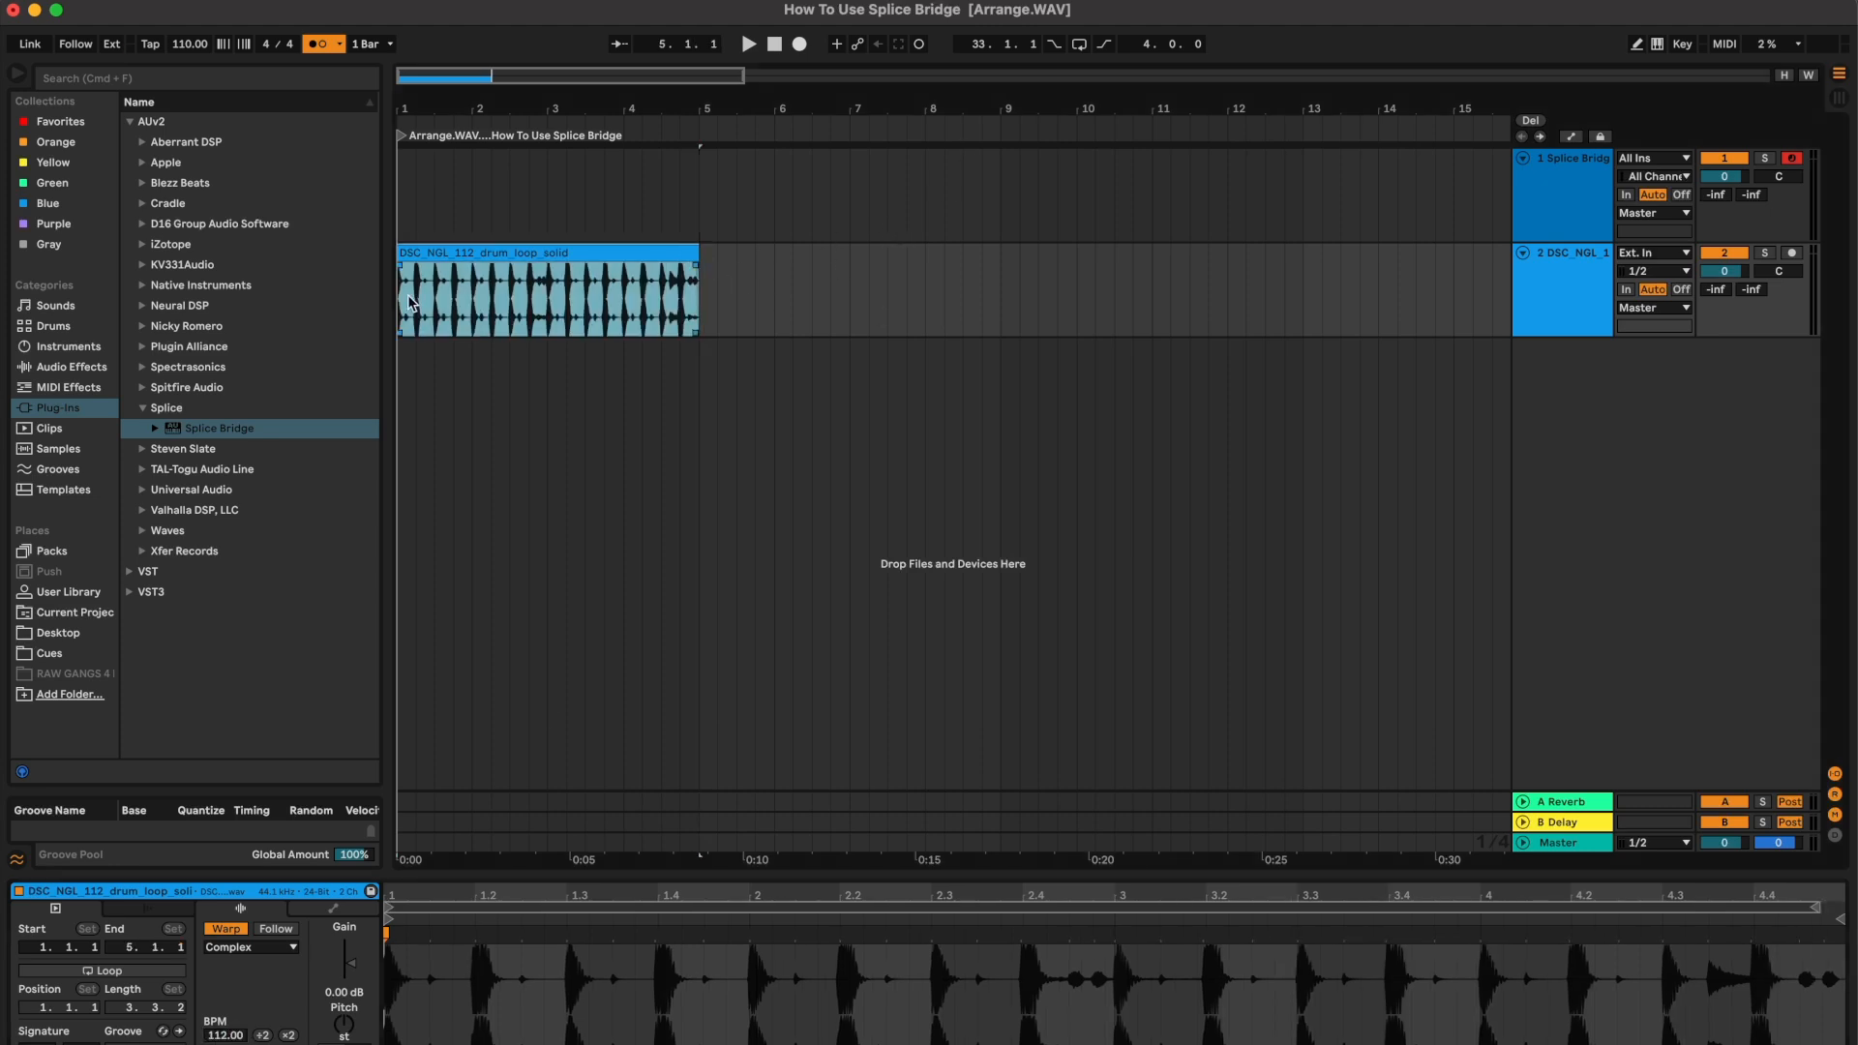
Play the set from the start with the 112 BPM solid loop sounding on track 2.
{"action": "left_click", "coordinate": [746, 45]}
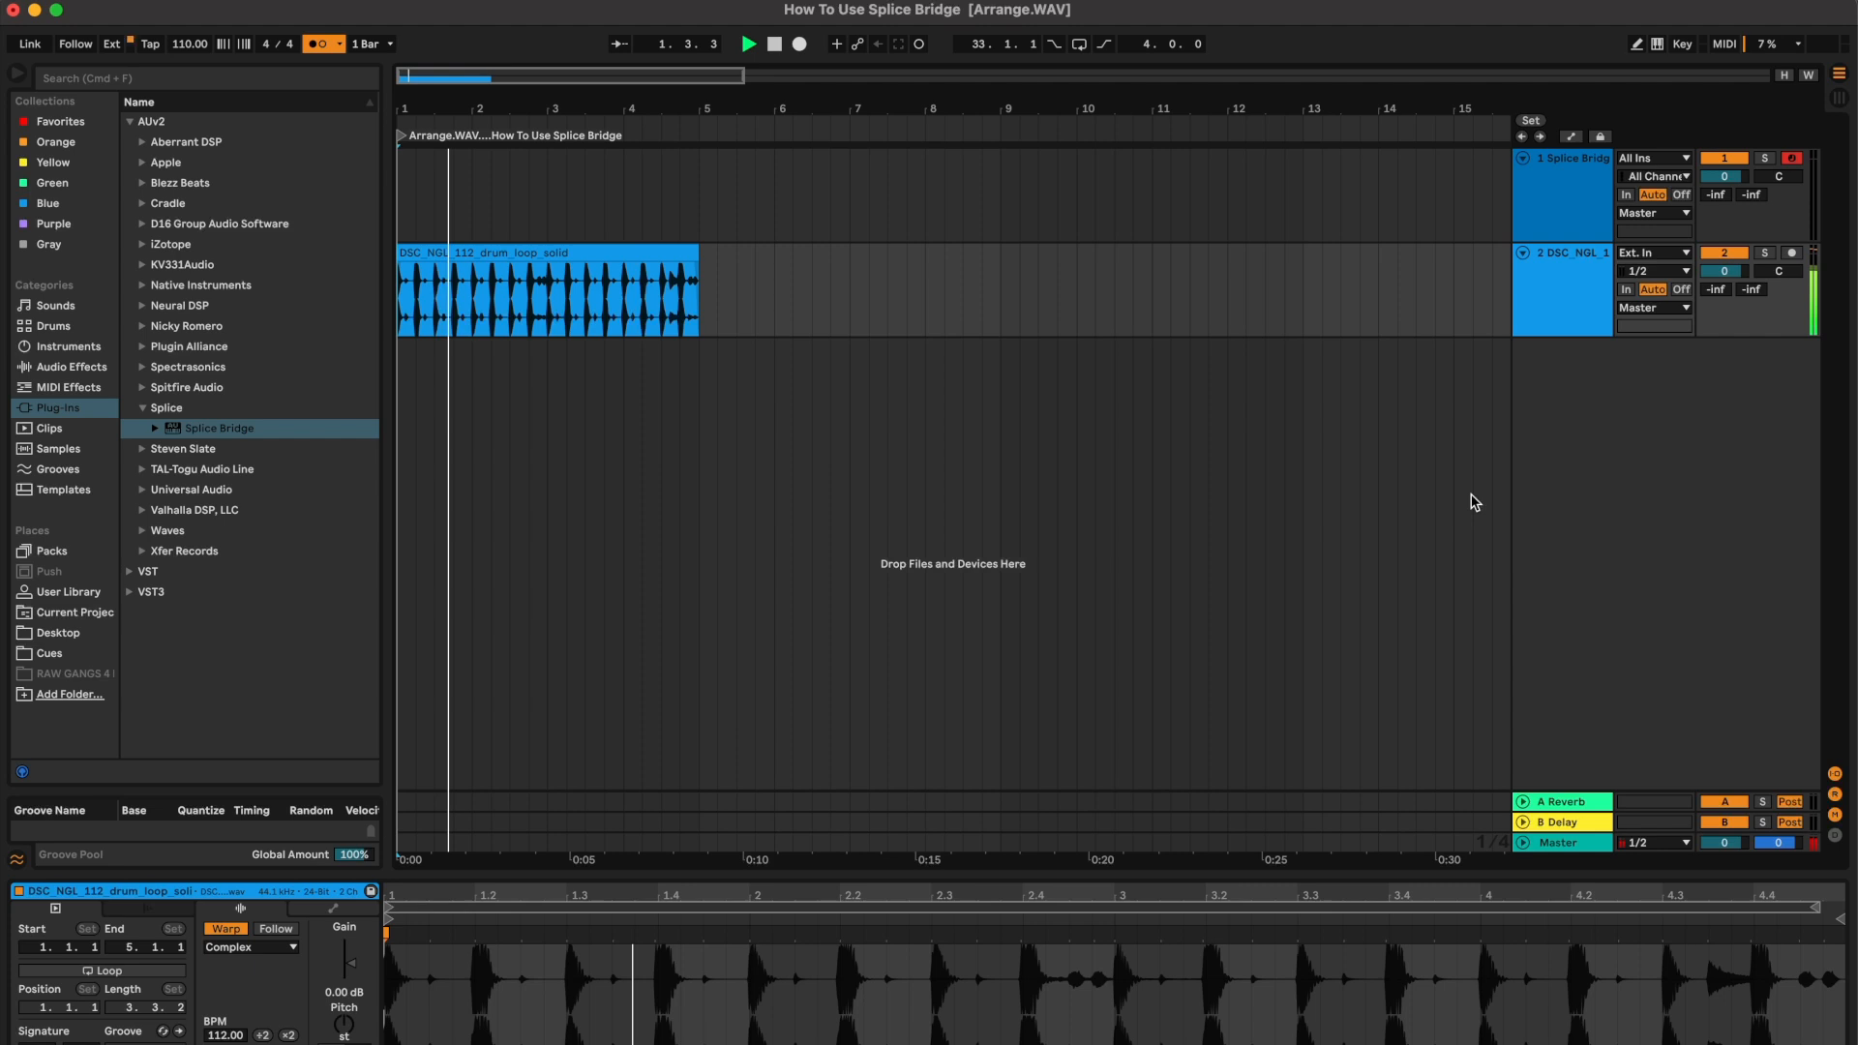